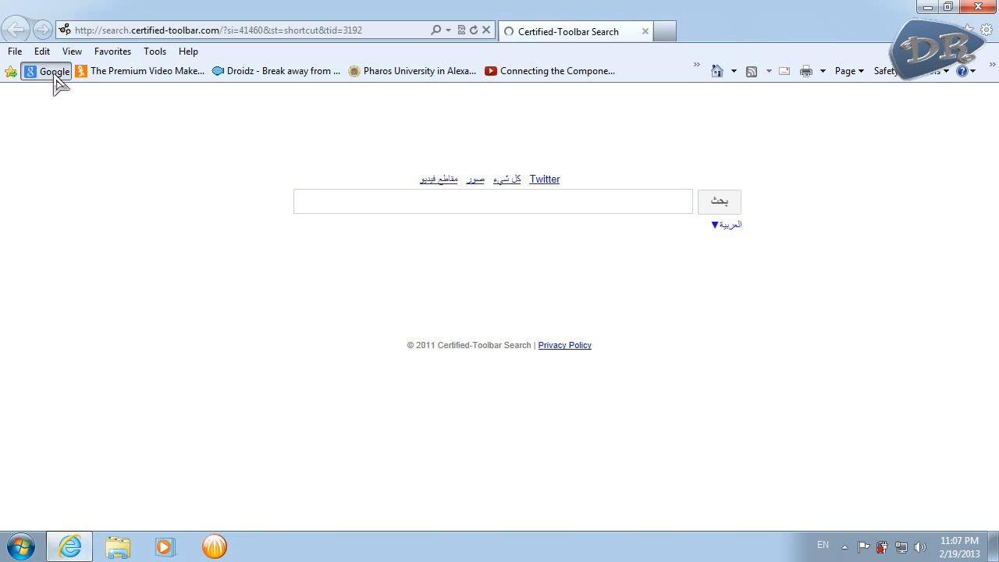
Search Google for 'cool cursors' and scroll through the cursor download sites
click(46, 72)
text(c)
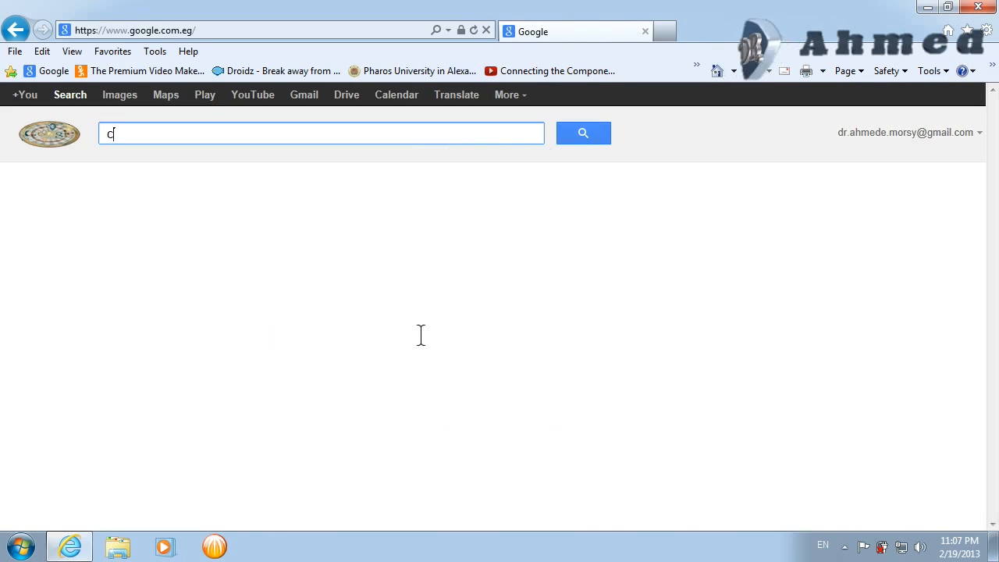
text(ool)
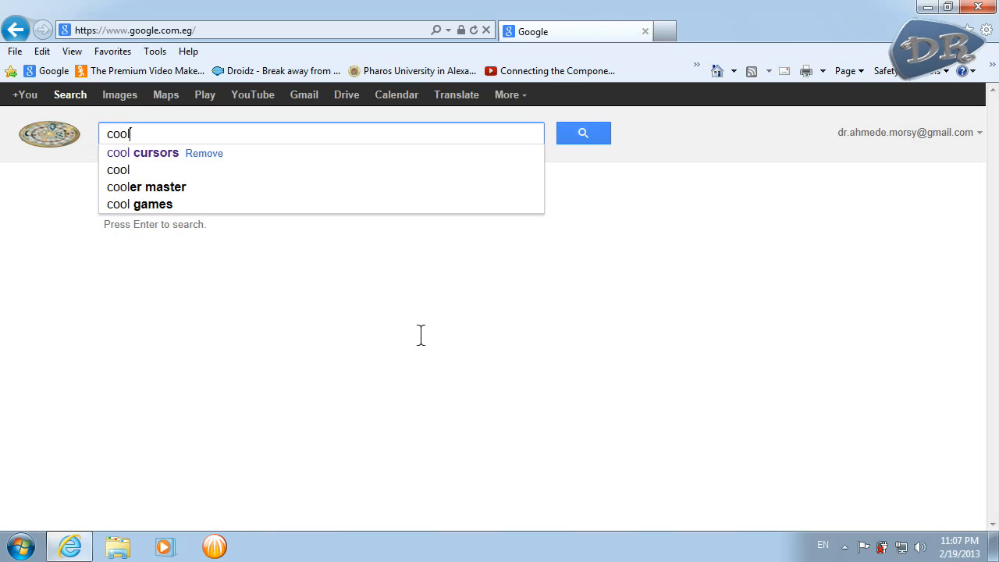
click(142, 153)
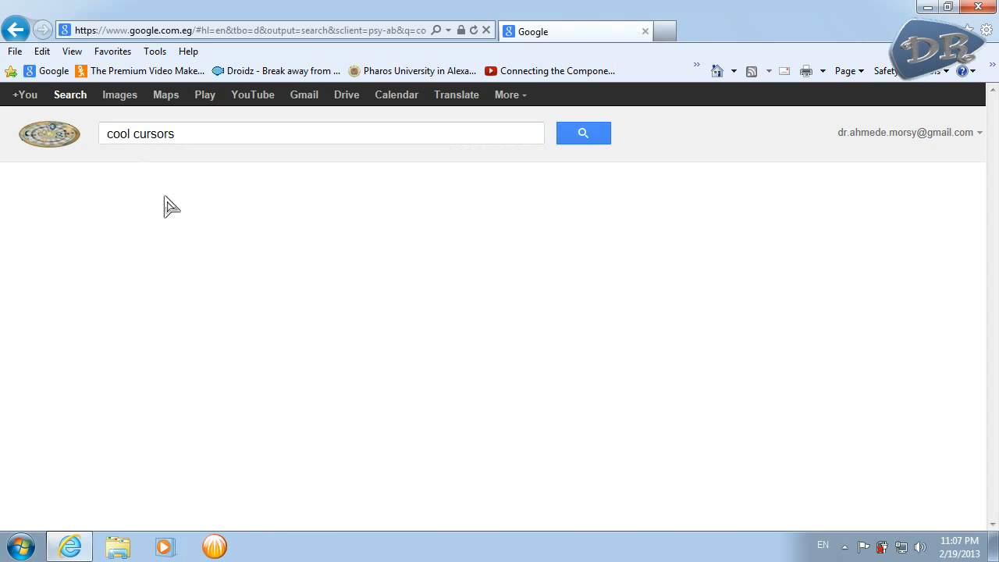
click(583, 133)
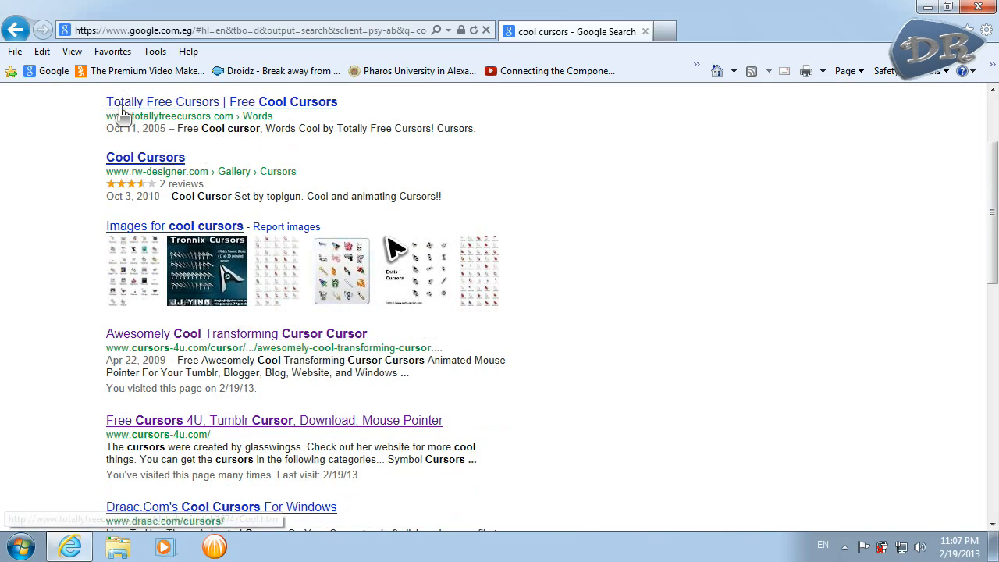
scroll(down, 3)
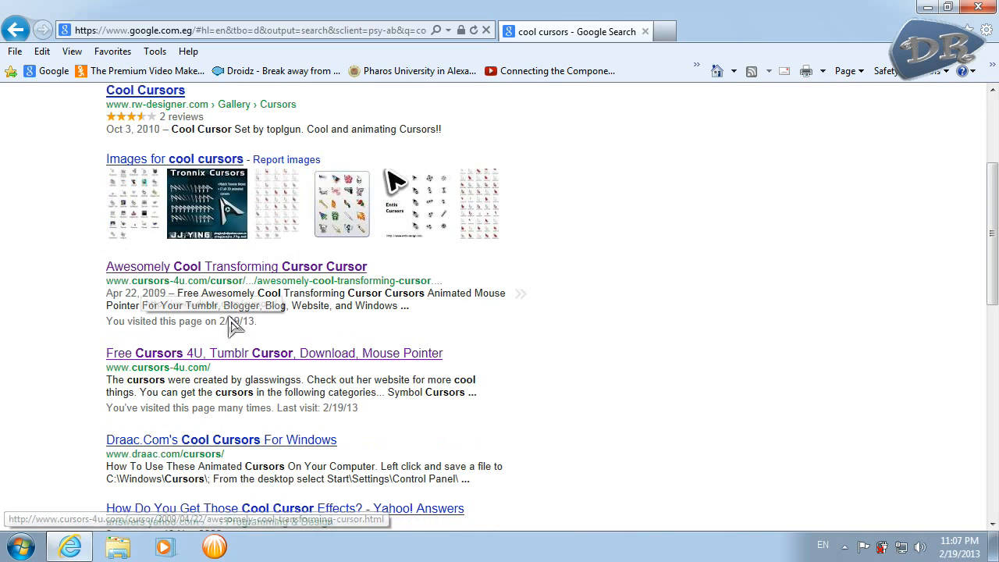
scroll(down, 3)
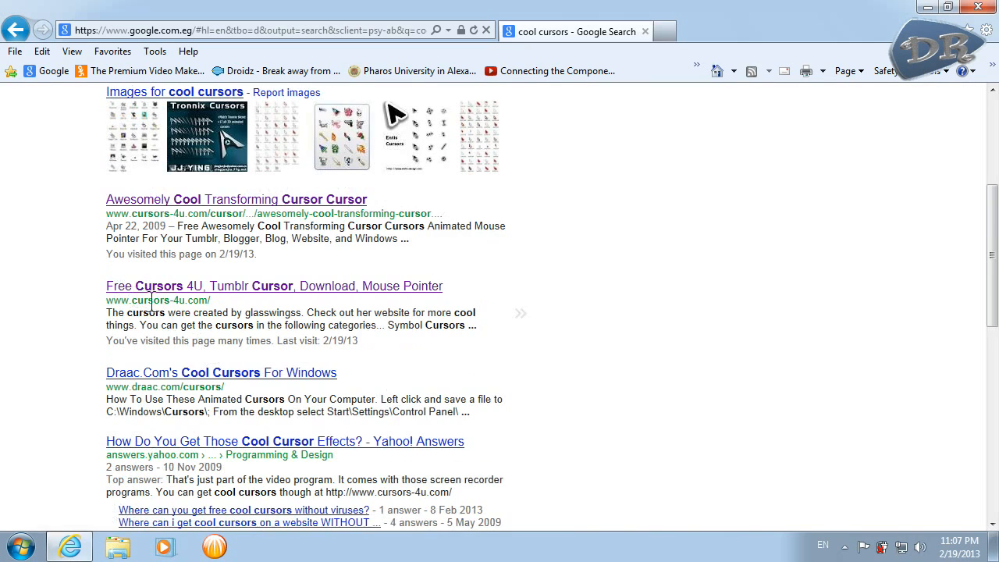
mouse_move(216, 300)
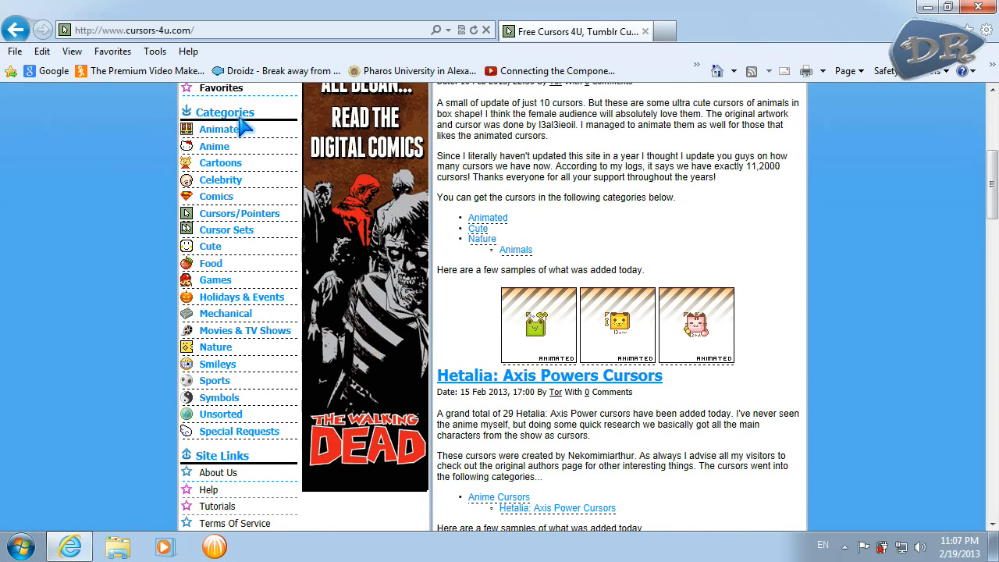
mouse_move(172, 229)
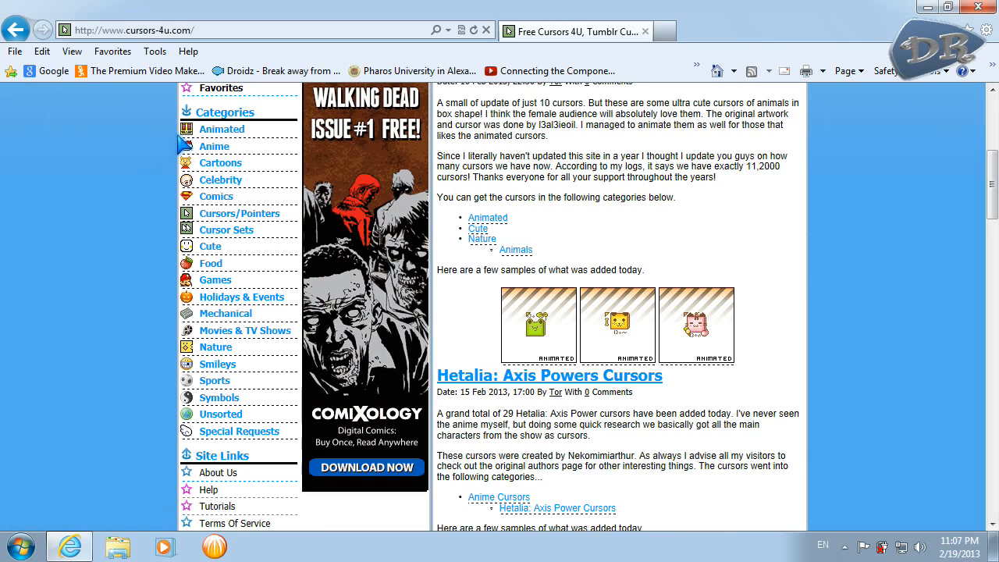
mouse_move(205, 138)
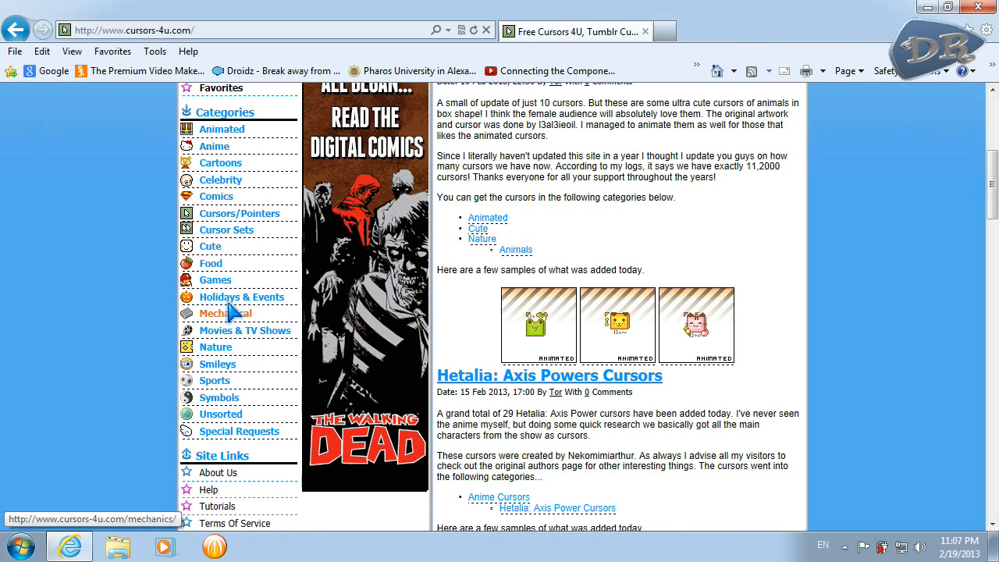
mouse_move(209, 316)
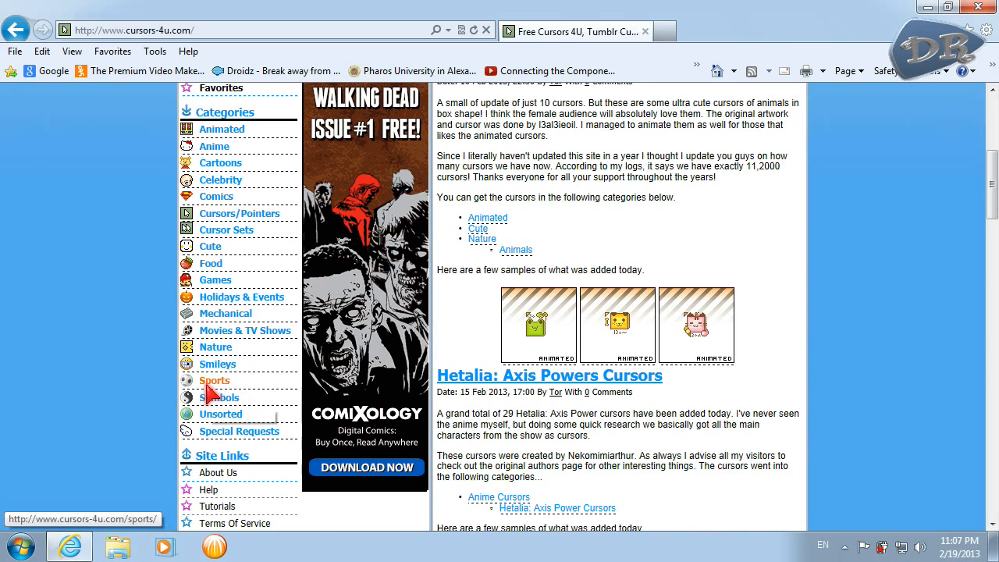
mouse_move(219, 367)
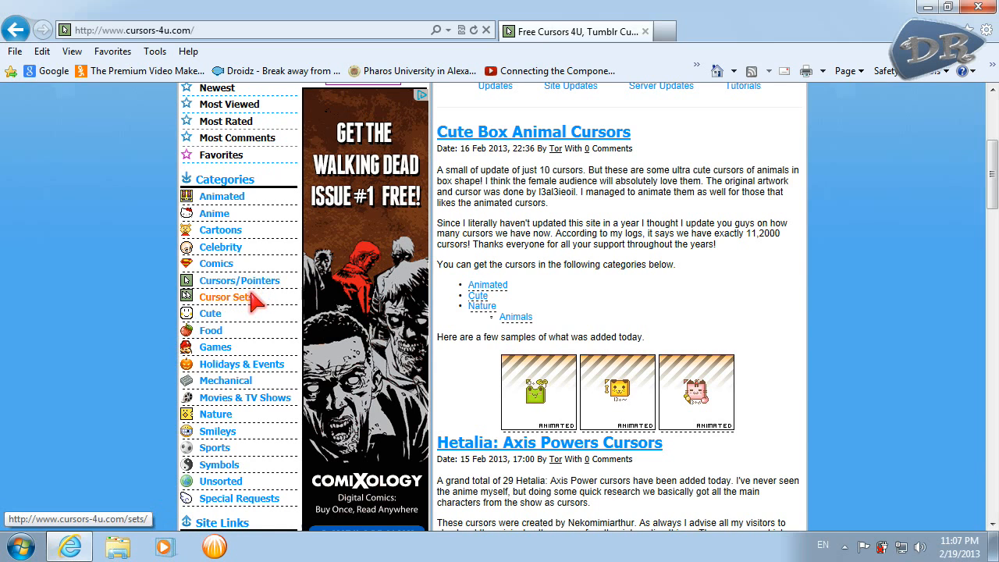
Browse Cursors-4u's Pointers category and save the Multicursor Busy animated cursor
click(240, 280)
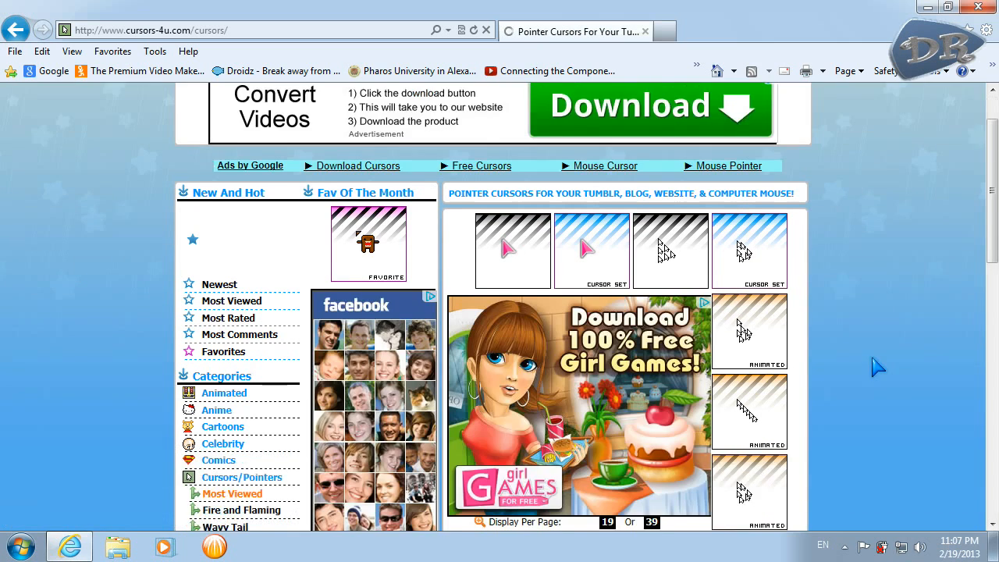
scroll(down, 3)
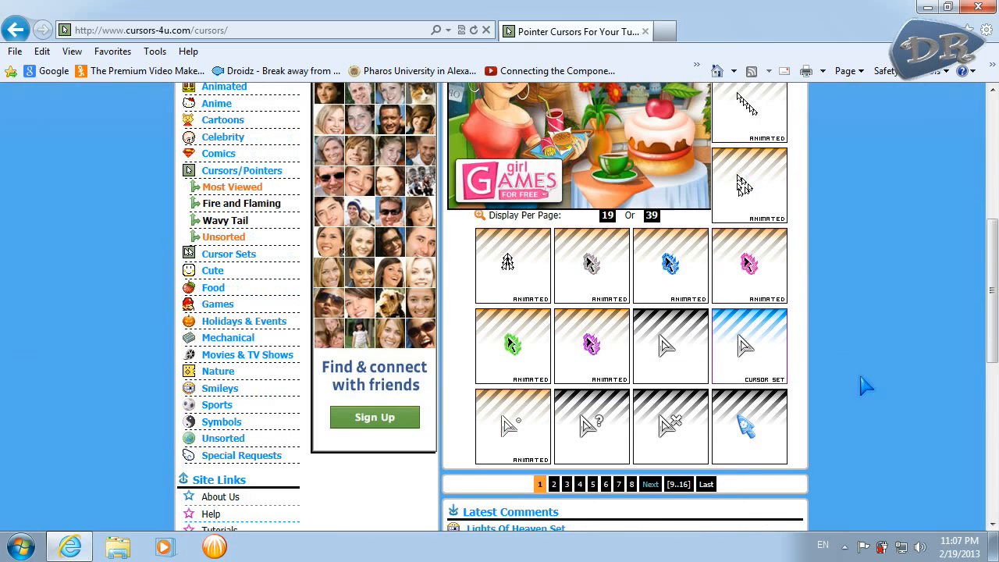
mouse_move(748, 265)
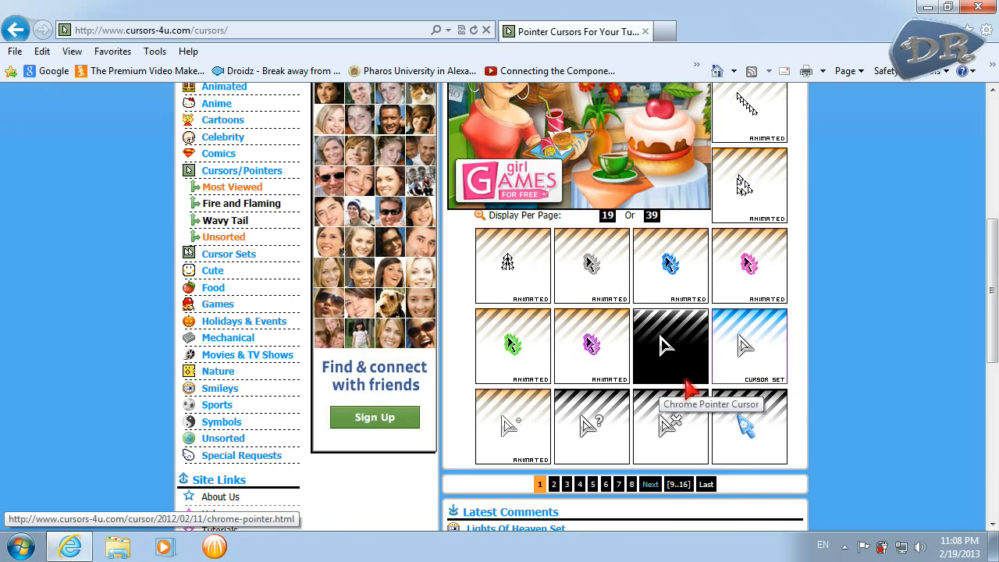
mouse_move(821, 375)
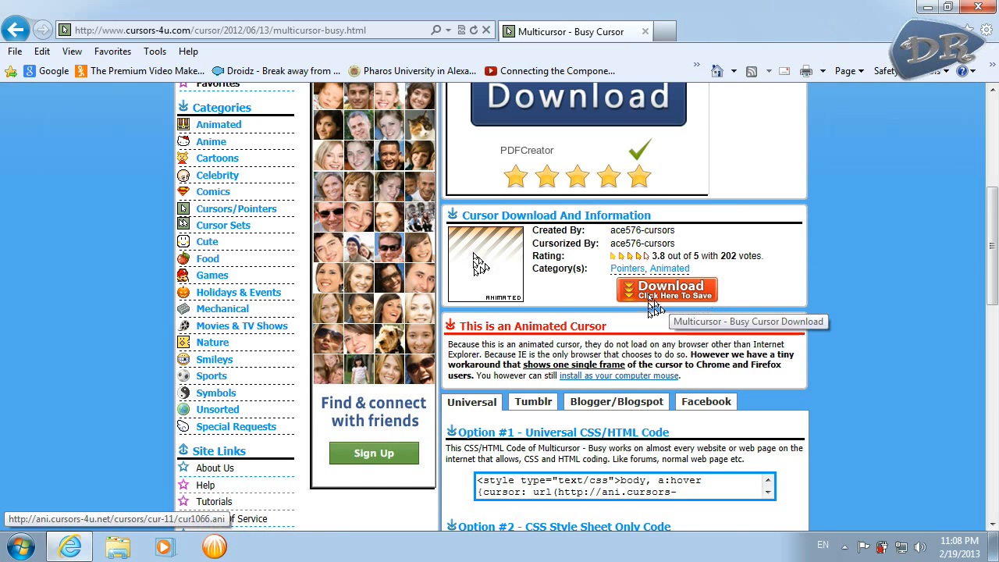
click(665, 289)
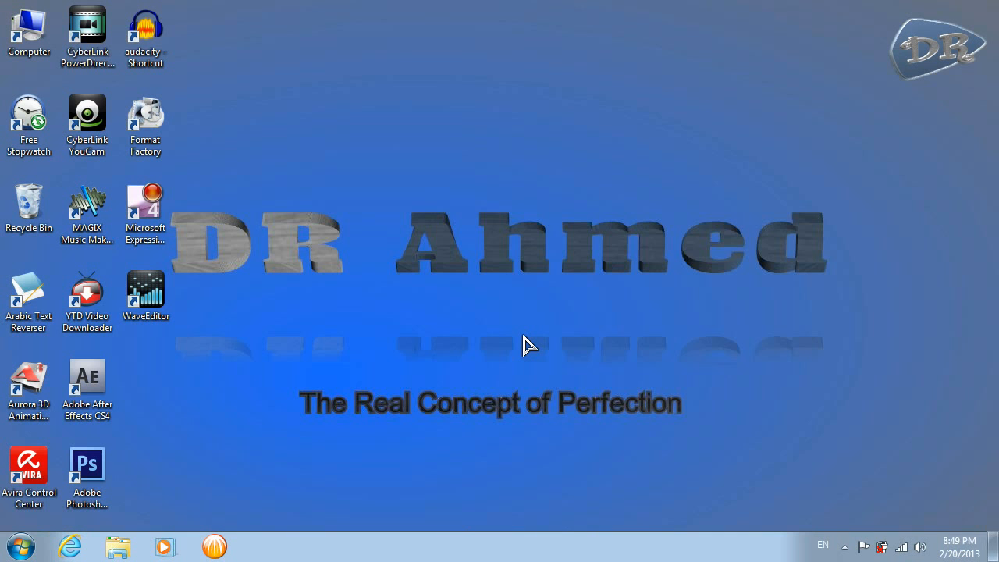
mouse_move(490, 329)
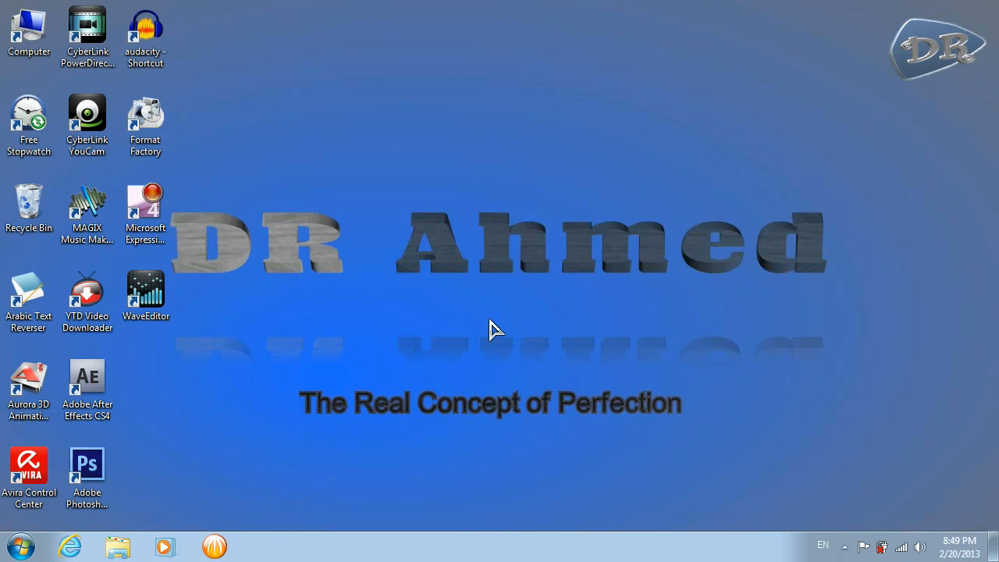
Open Explorer's Downloads folder and select the set141_x_steel archive
click(118, 546)
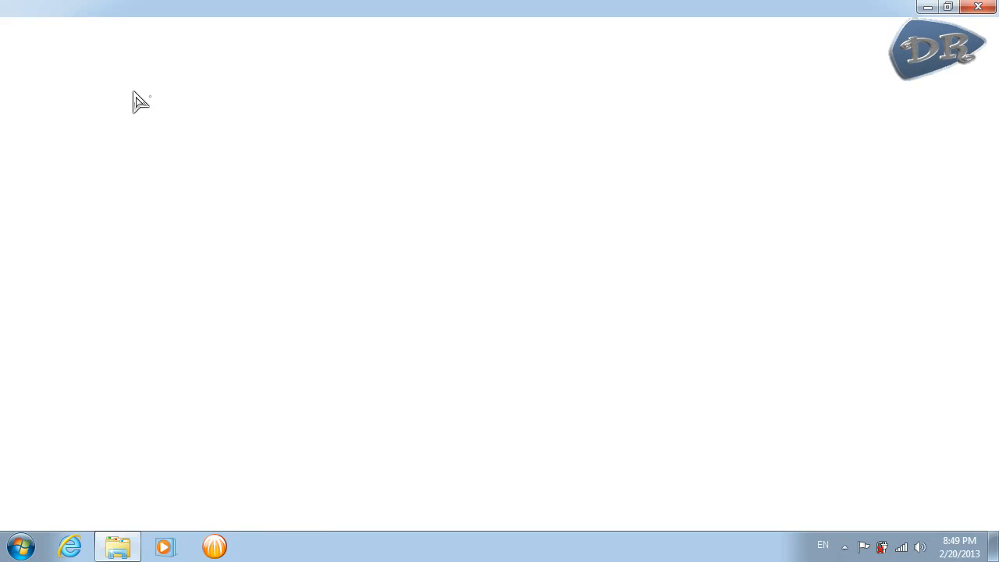
click(116, 546)
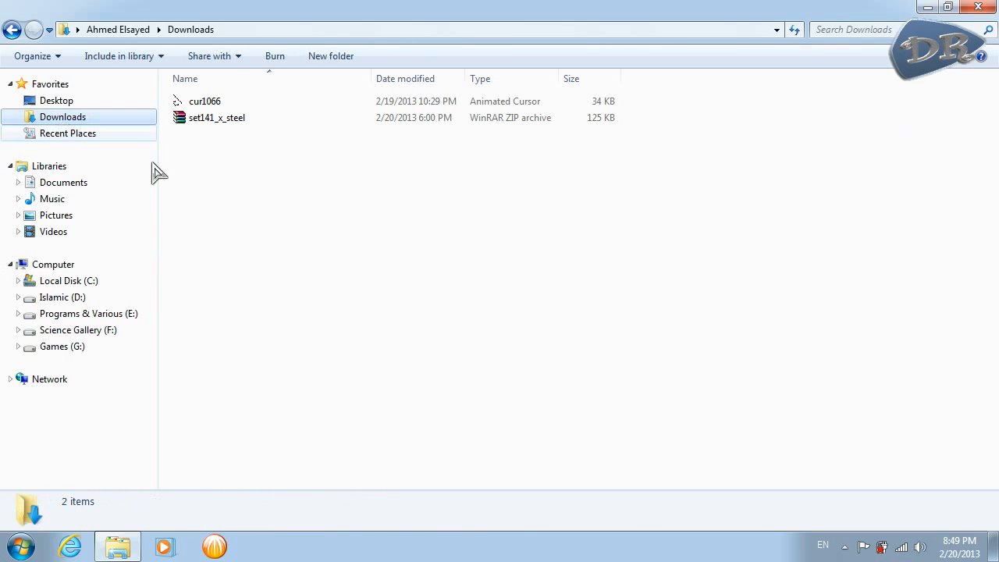
mouse_move(238, 160)
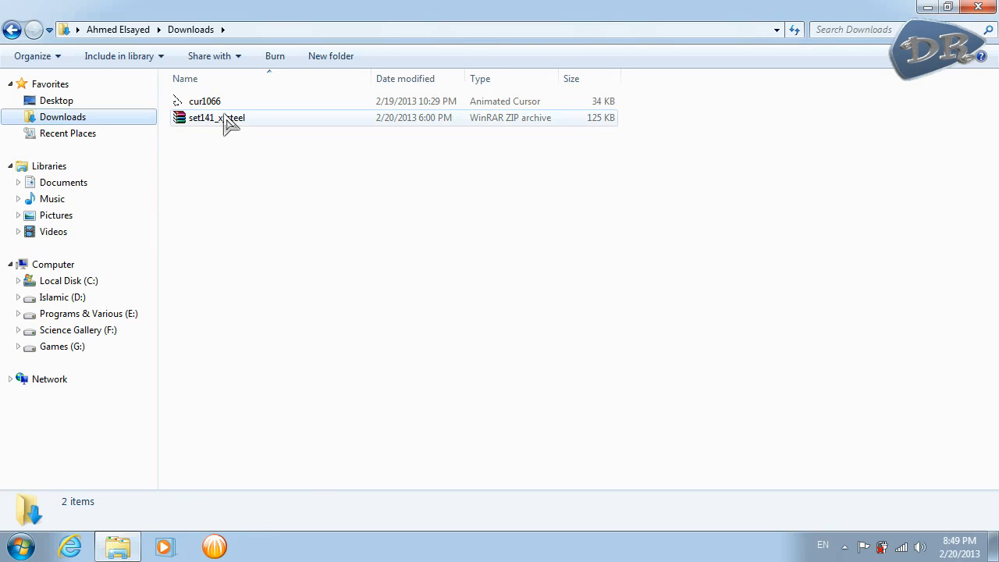
mouse_move(244, 130)
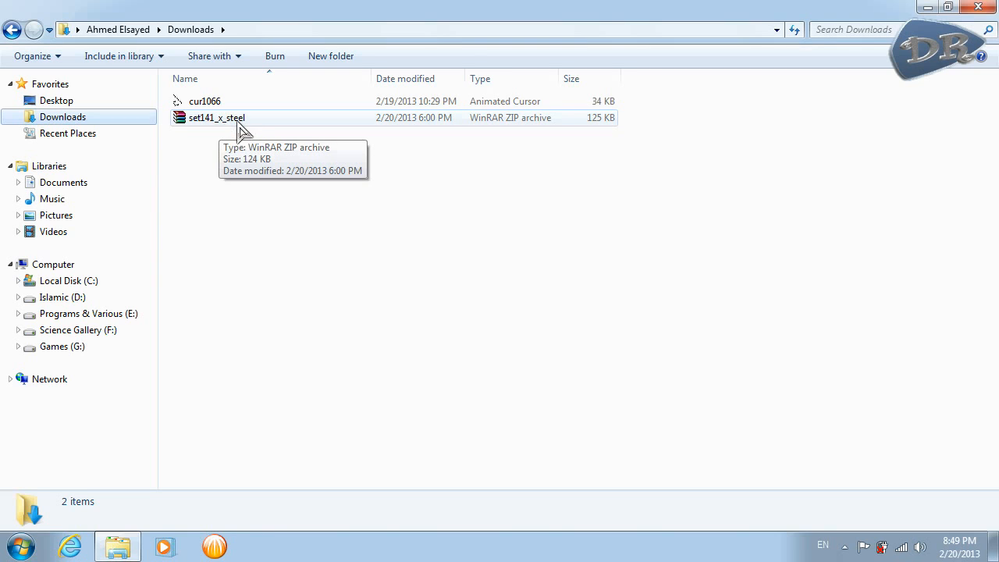
click(216, 118)
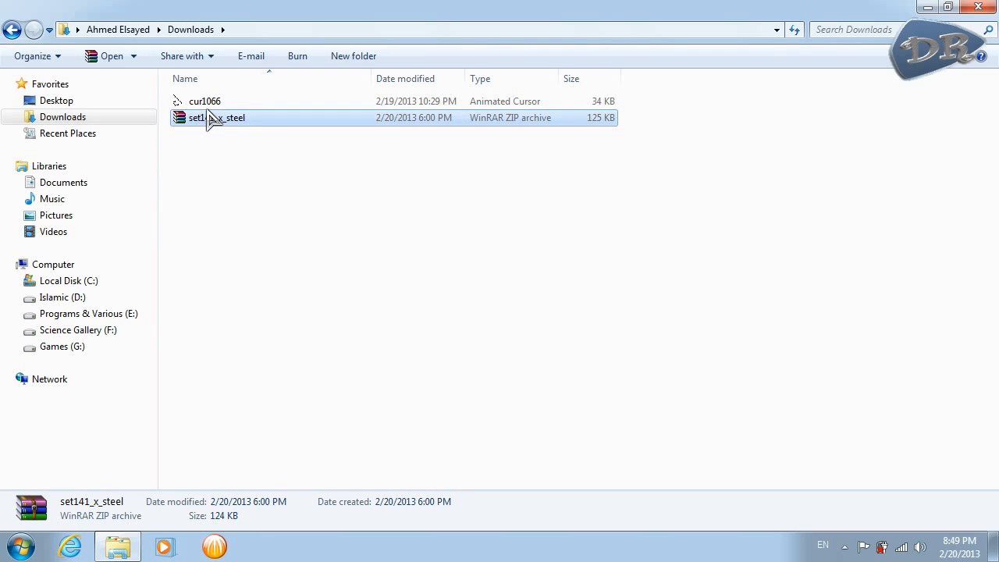
mouse_move(205, 102)
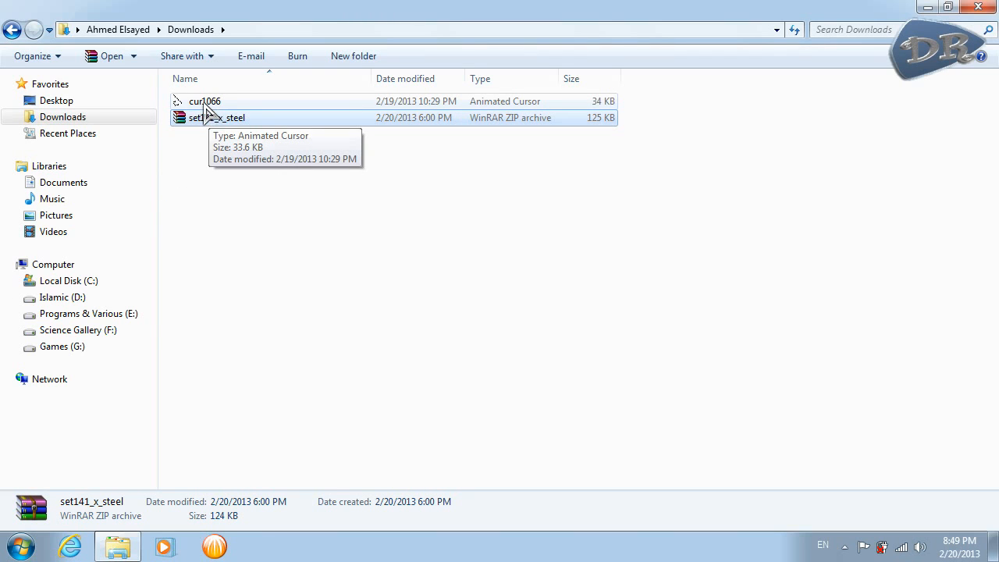
Inspect the cur1066 cursor file, browse Local Disk (C:), then return to Downloads
click(205, 101)
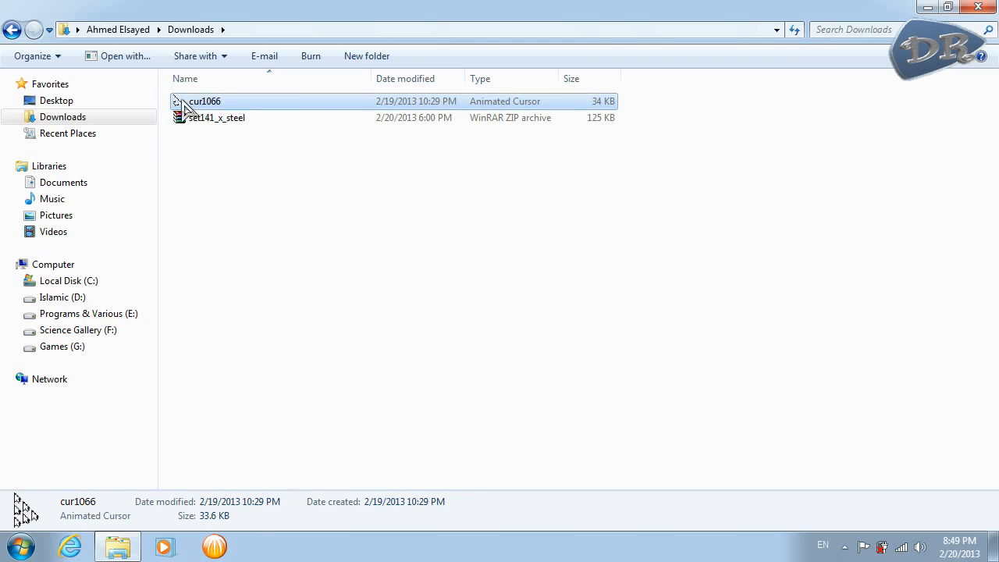
right_click(200, 100)
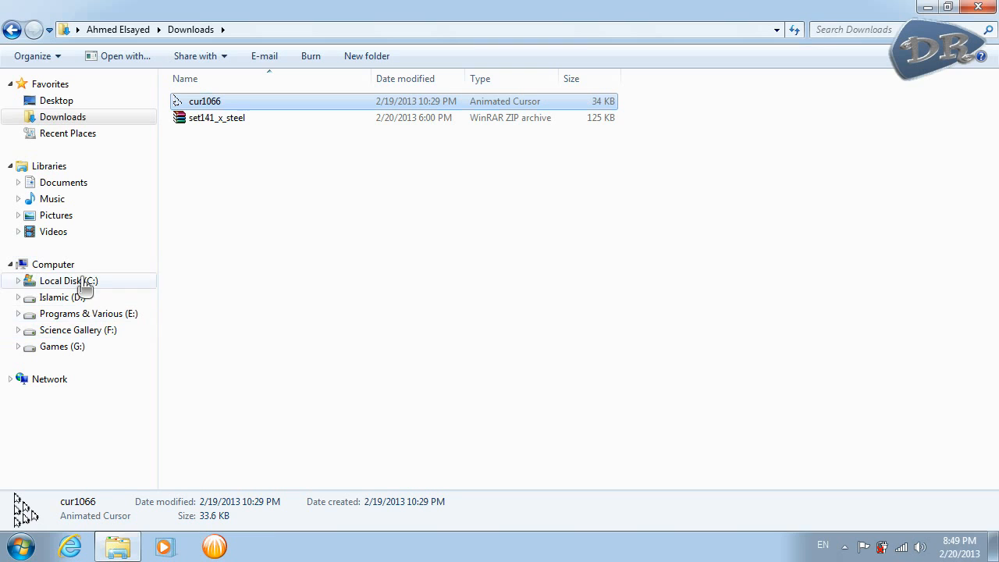
click(68, 280)
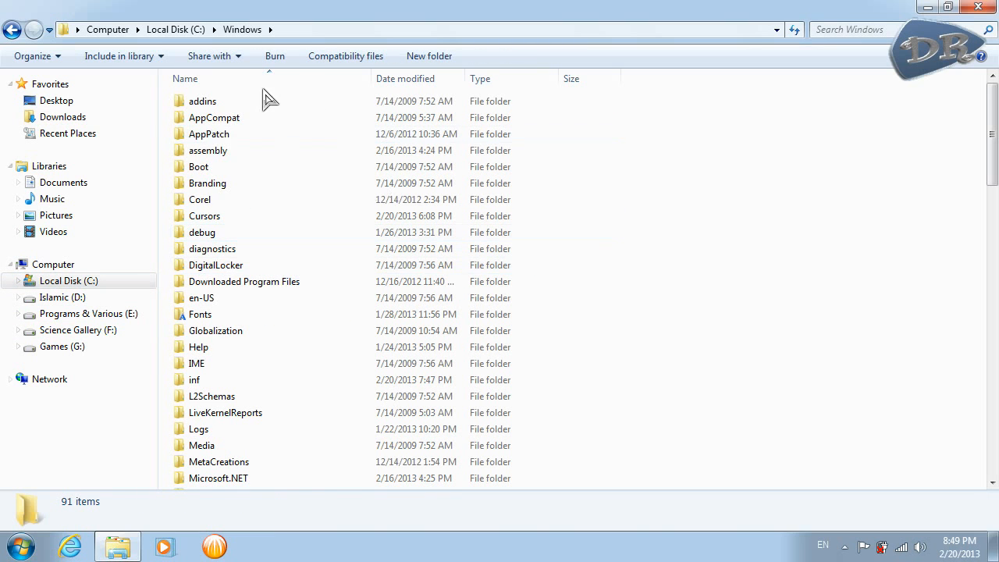
click(205, 216)
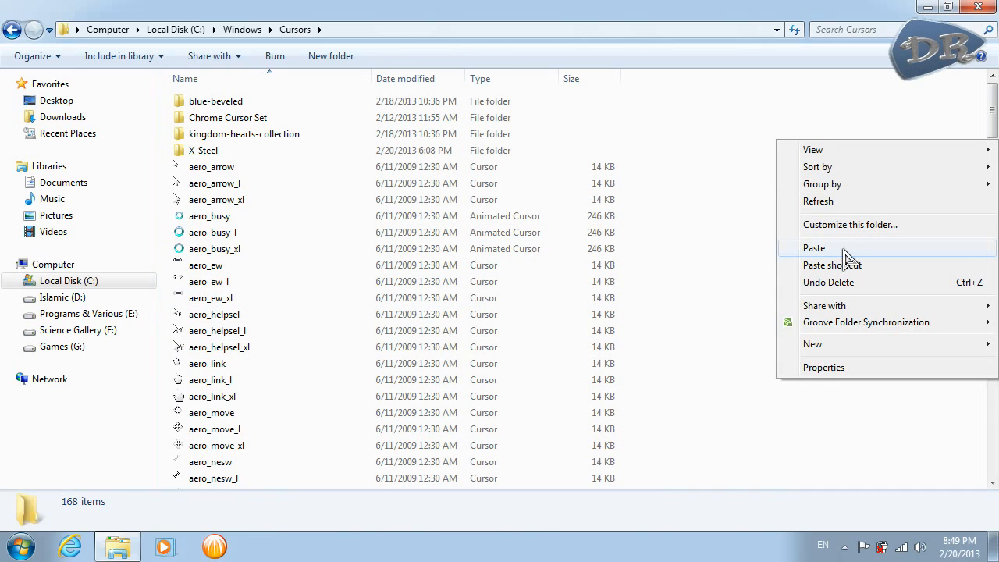
mouse_move(92, 161)
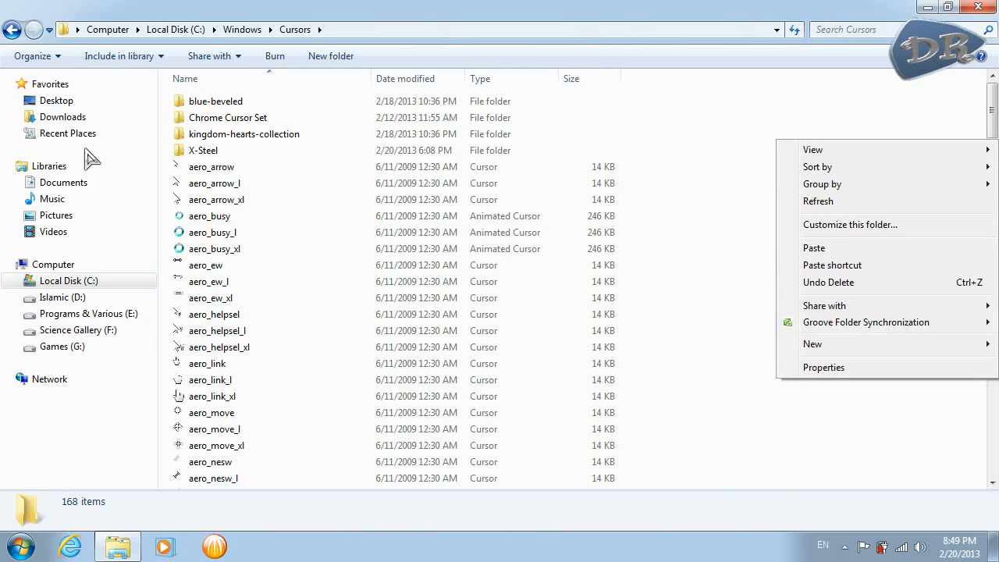
click(62, 116)
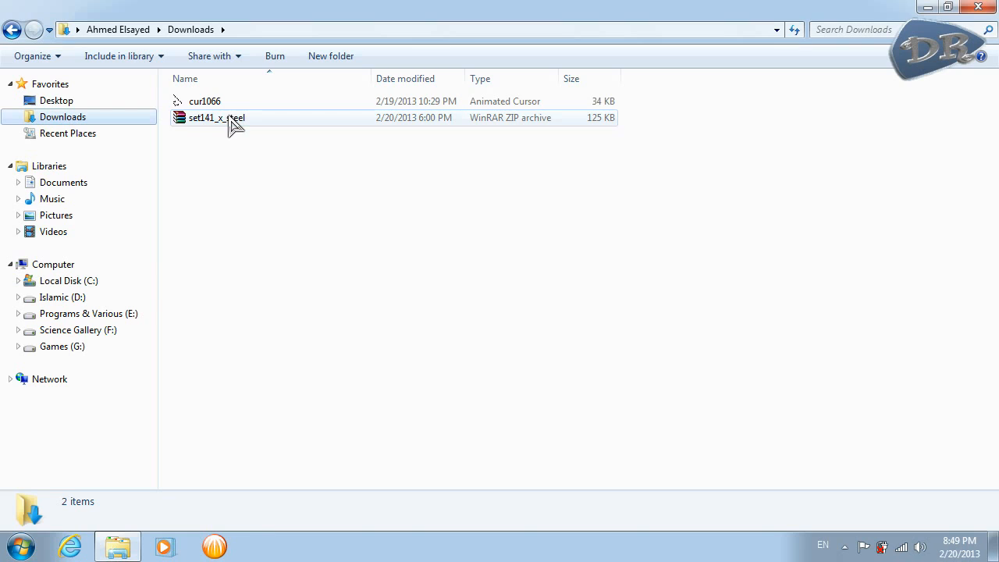
mouse_move(230, 125)
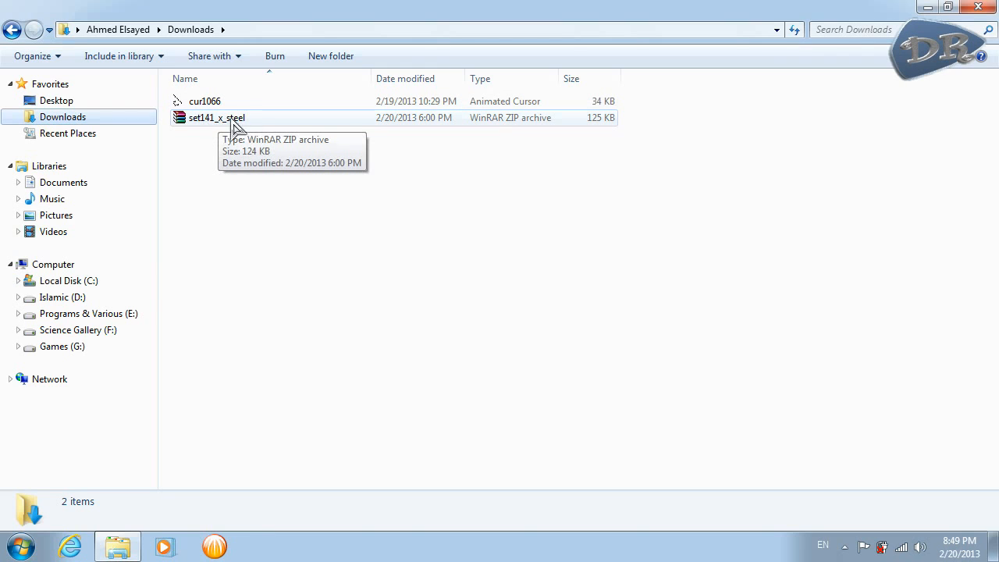
mouse_move(202, 148)
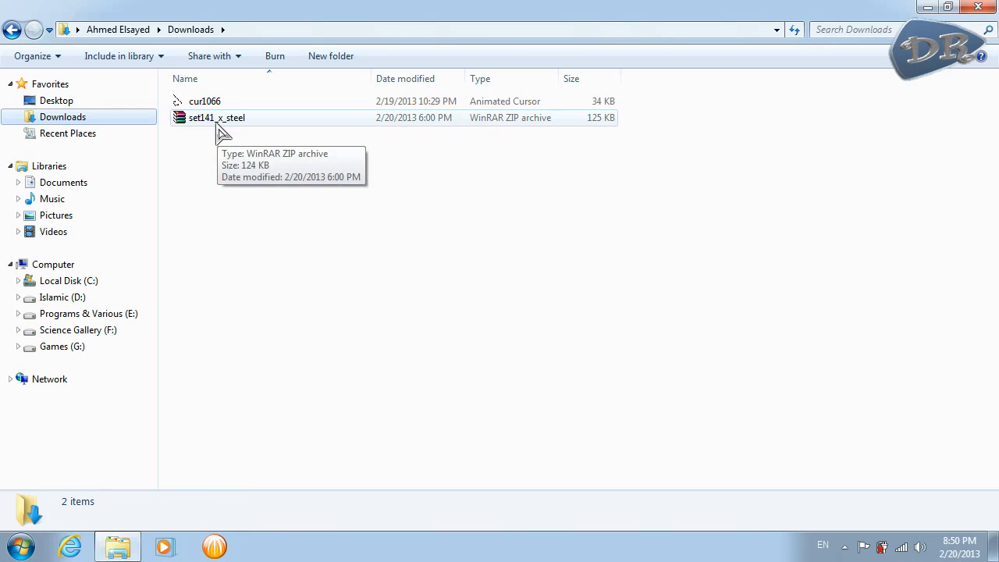
Extract the steel cursor archive into Downloads and copy the X-Steel folder
right_click(216, 117)
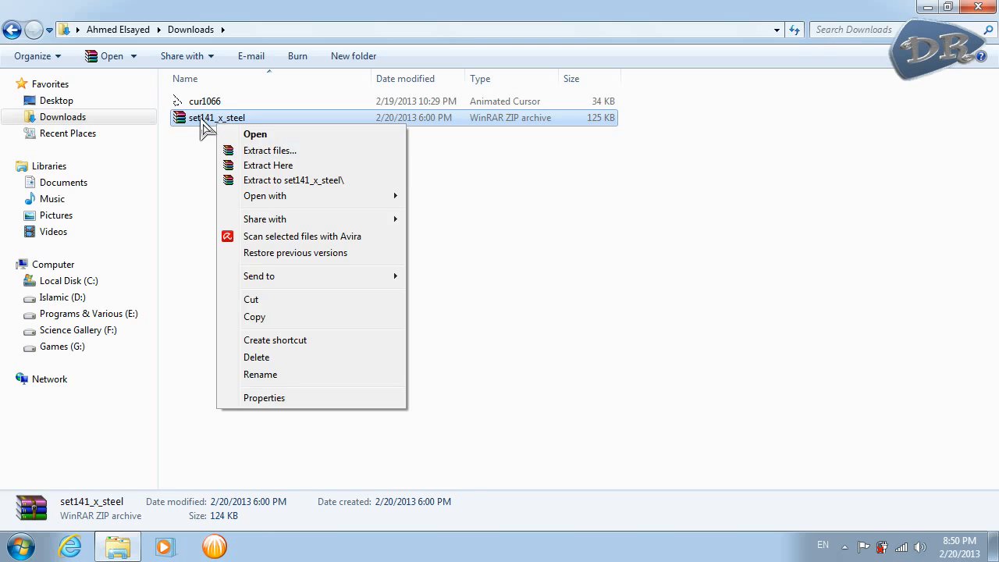
mouse_move(238, 164)
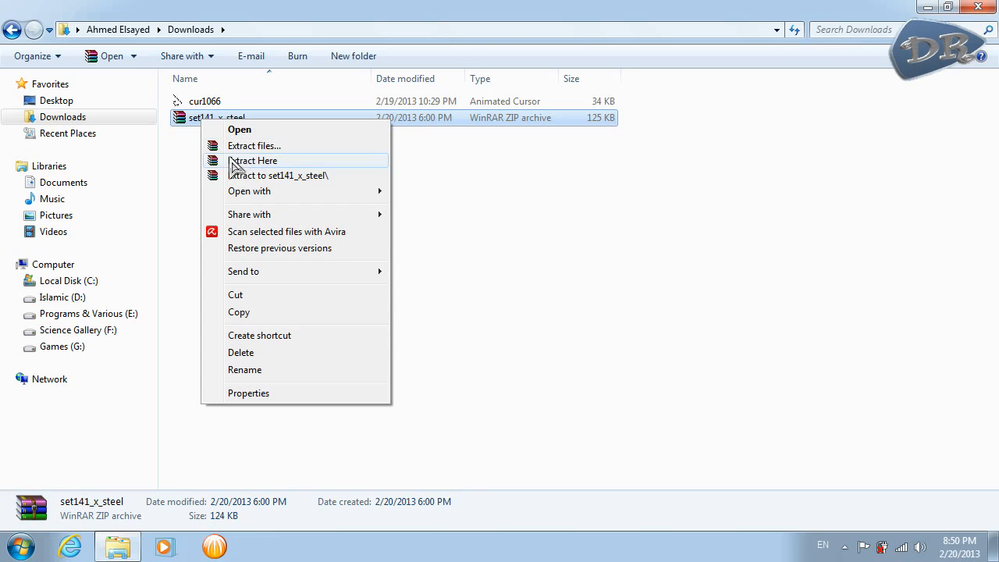
mouse_move(269, 166)
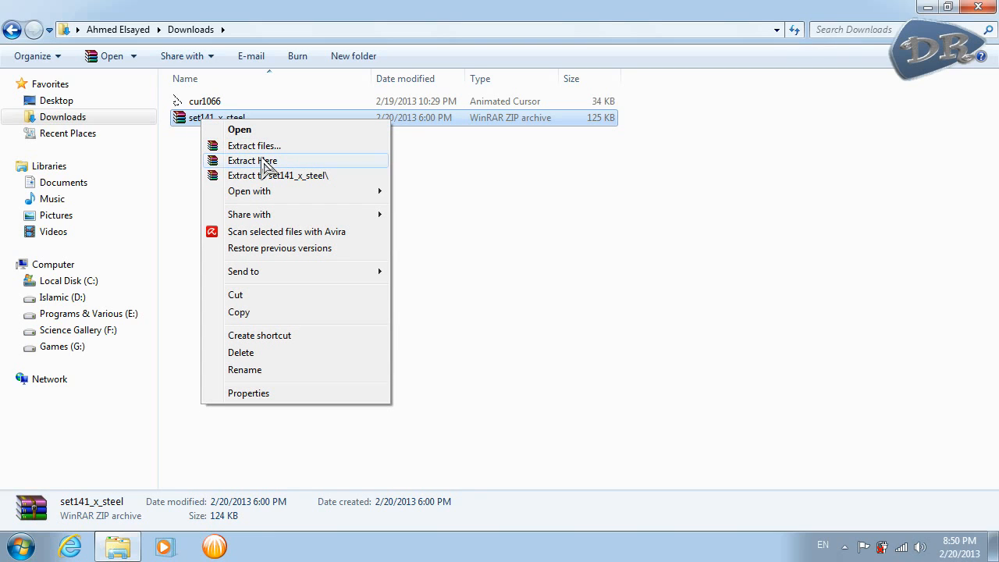
click(252, 160)
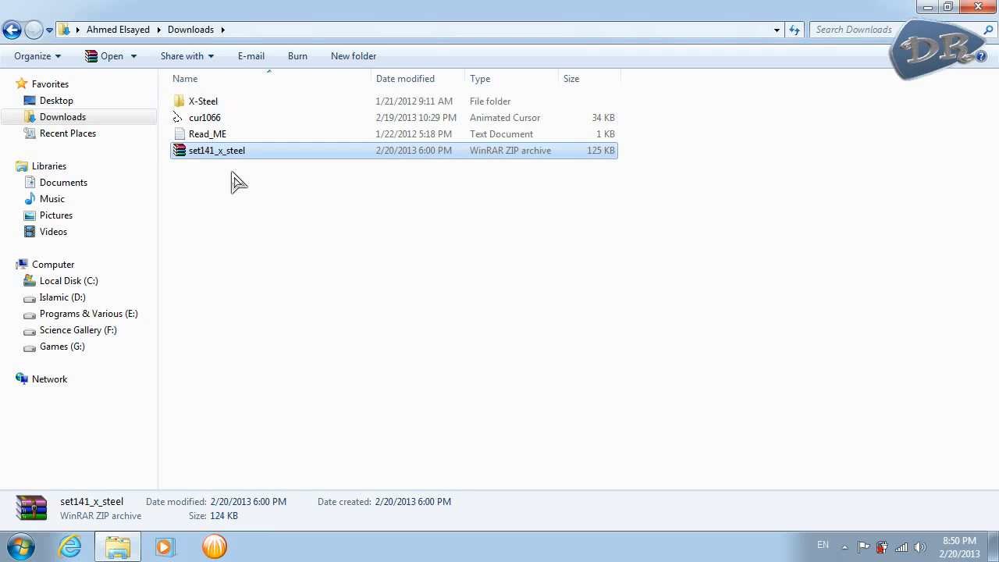
mouse_move(211, 107)
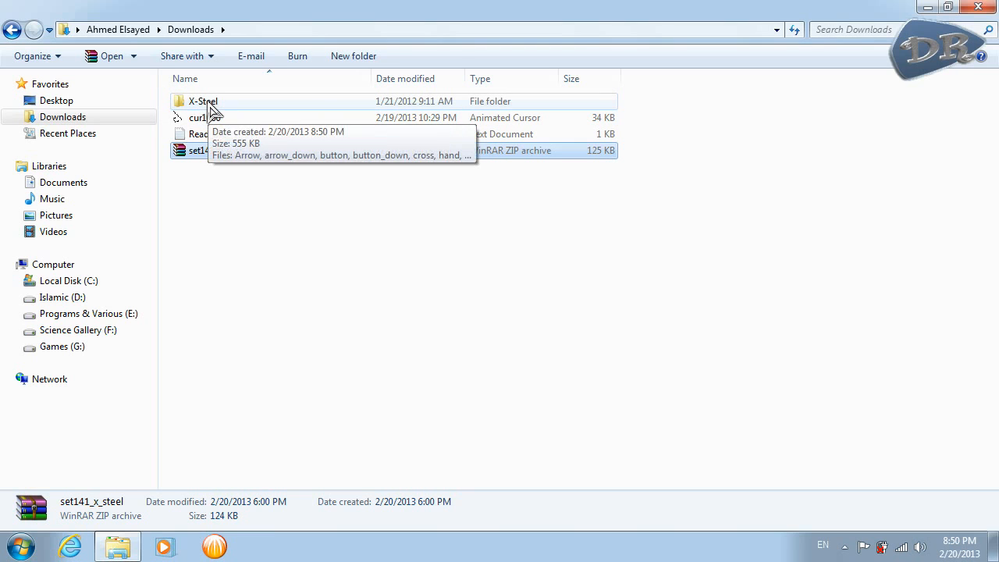
right_click(203, 101)
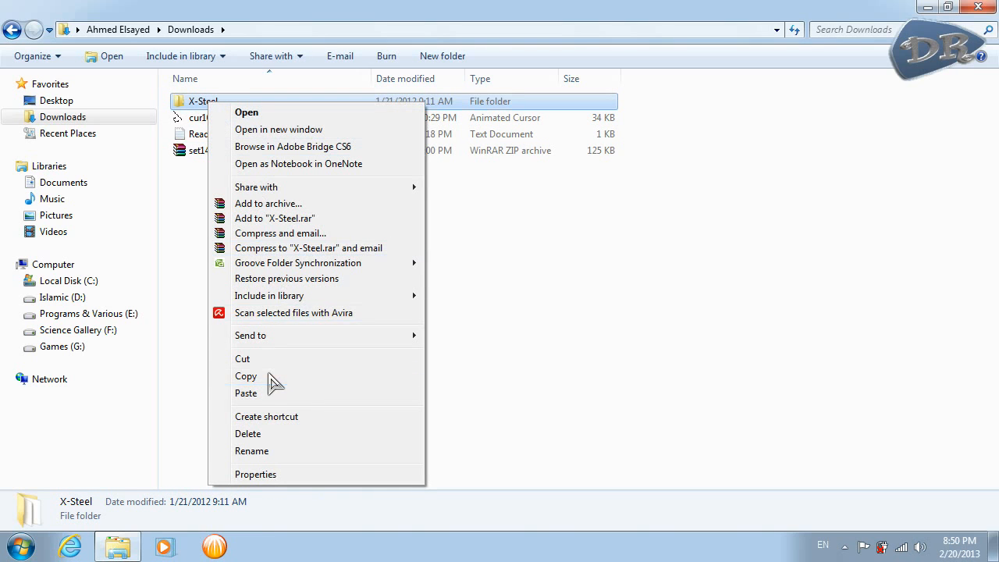
click(68, 280)
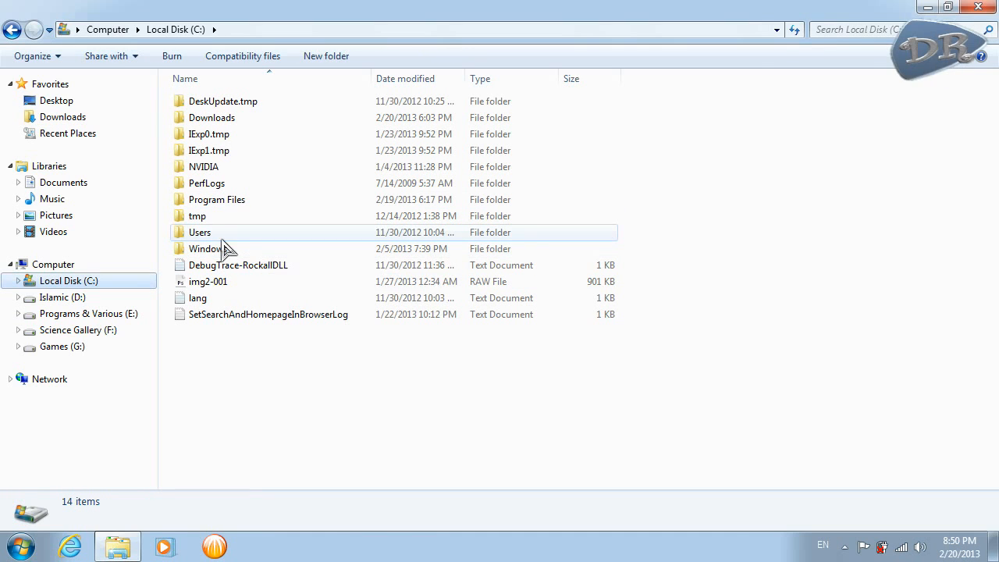
Open the Windows folder's Cursors location and paste the X-Steel cursor set
click(208, 248)
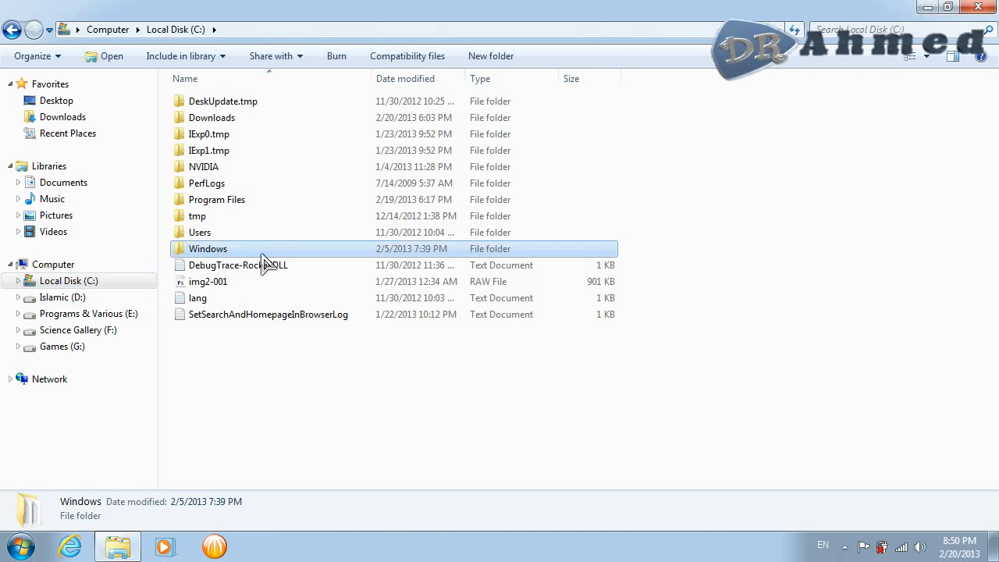
double_click(208, 249)
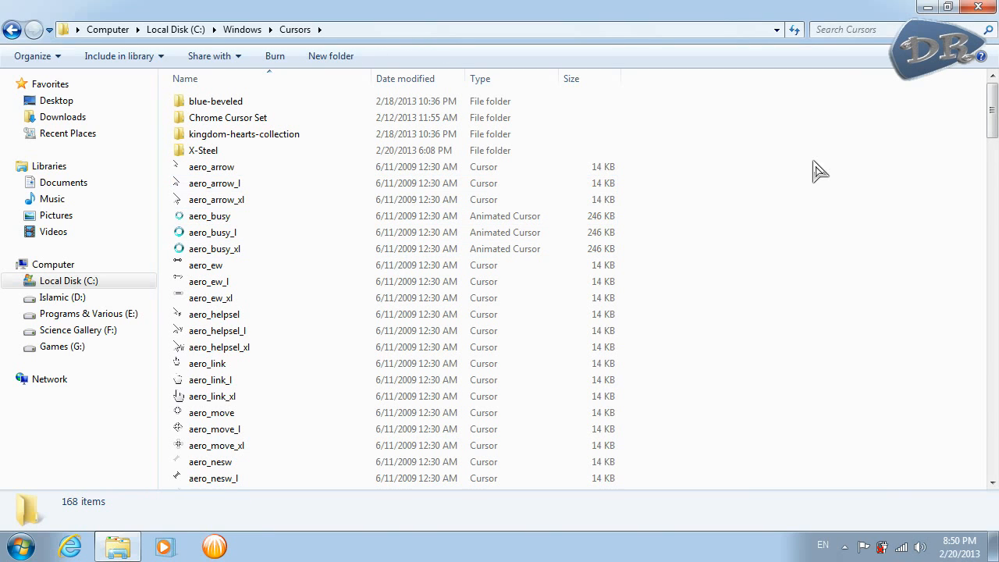
right_click(819, 170)
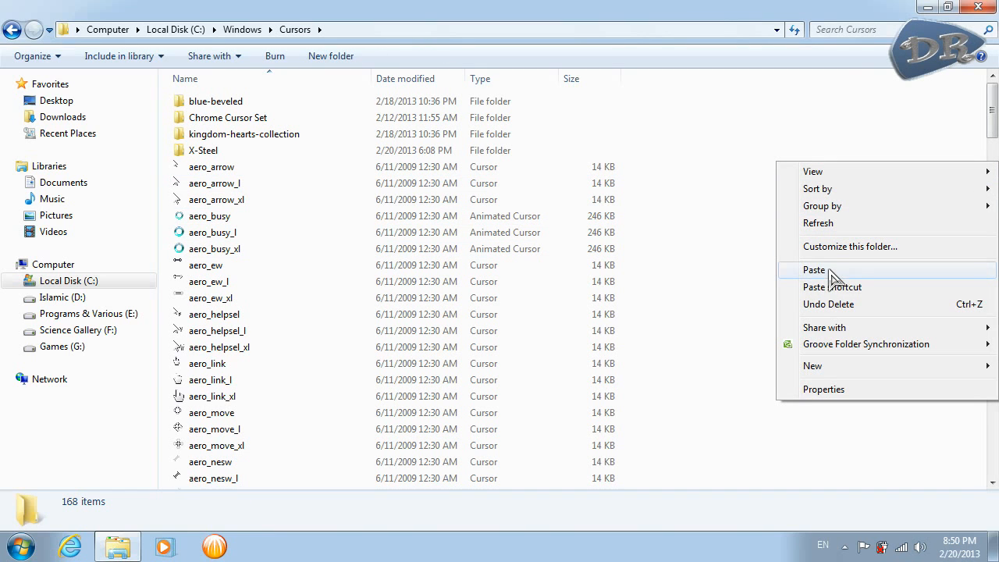
mouse_move(751, 177)
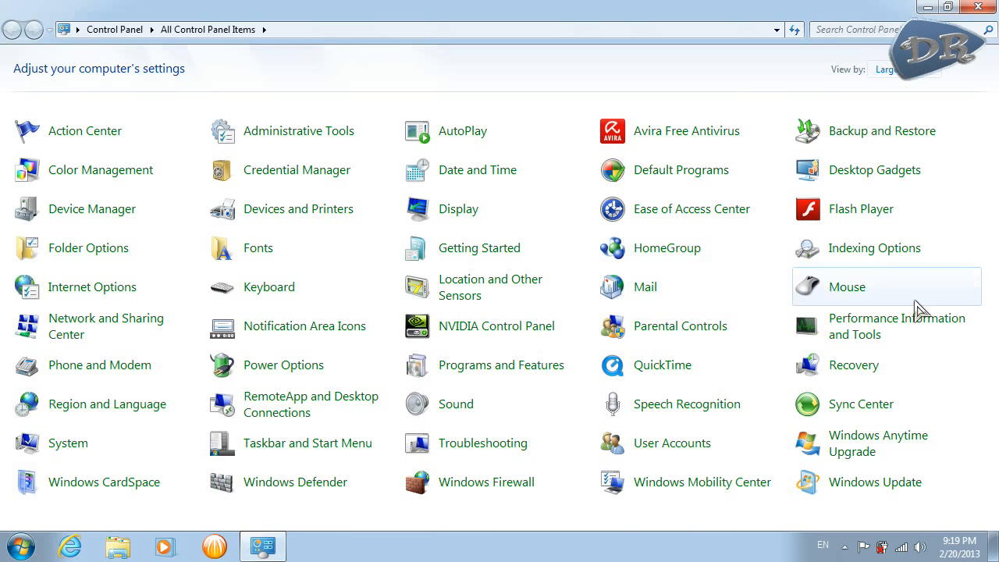
mouse_move(847, 287)
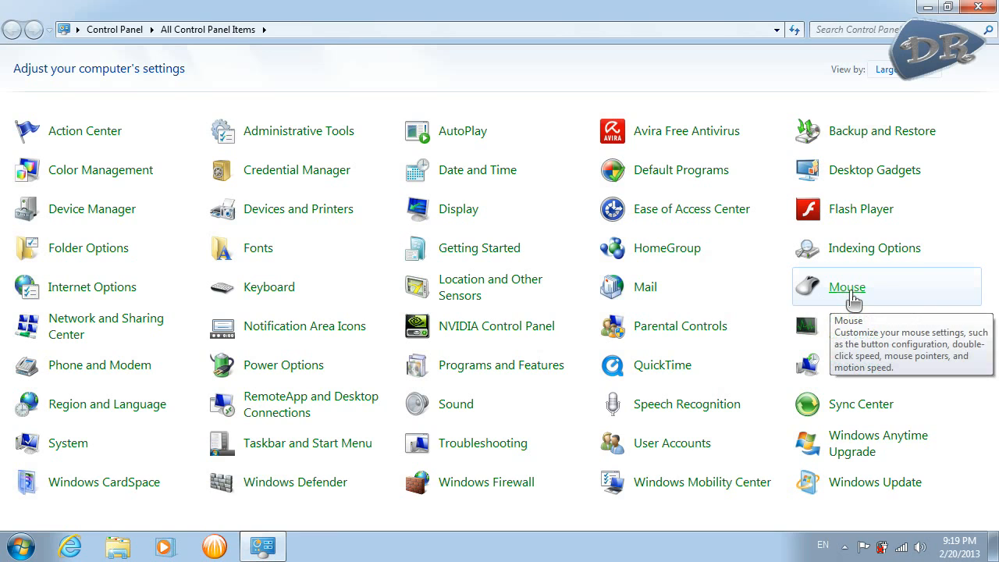
In Mouse Properties' Pointers tab, set the scheme to (None)
click(847, 287)
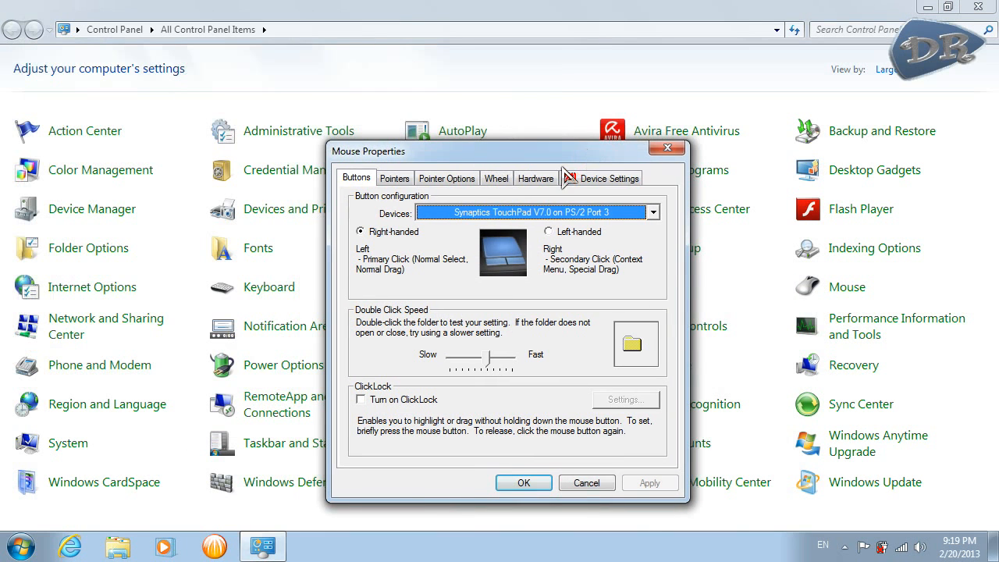
click(394, 177)
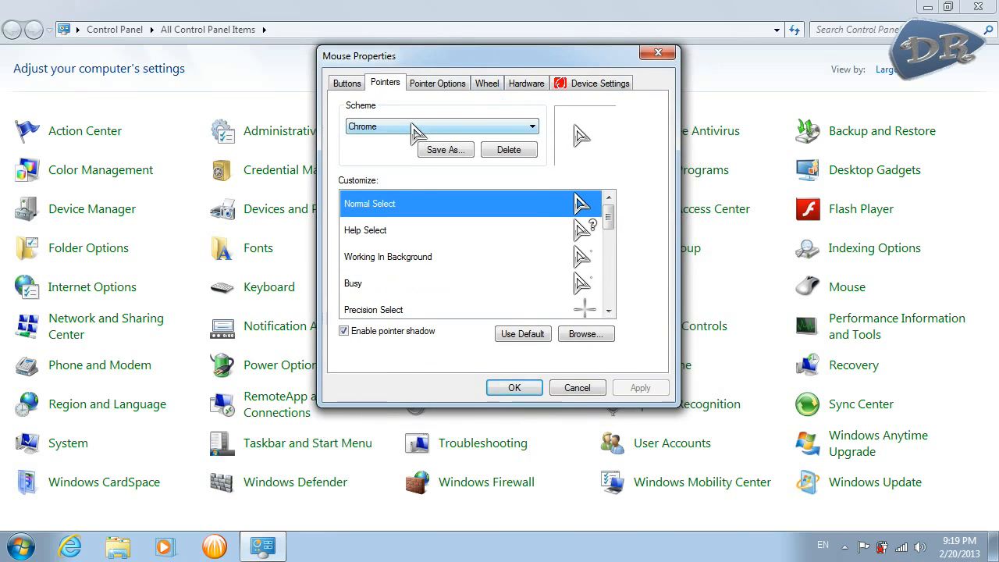
click(532, 126)
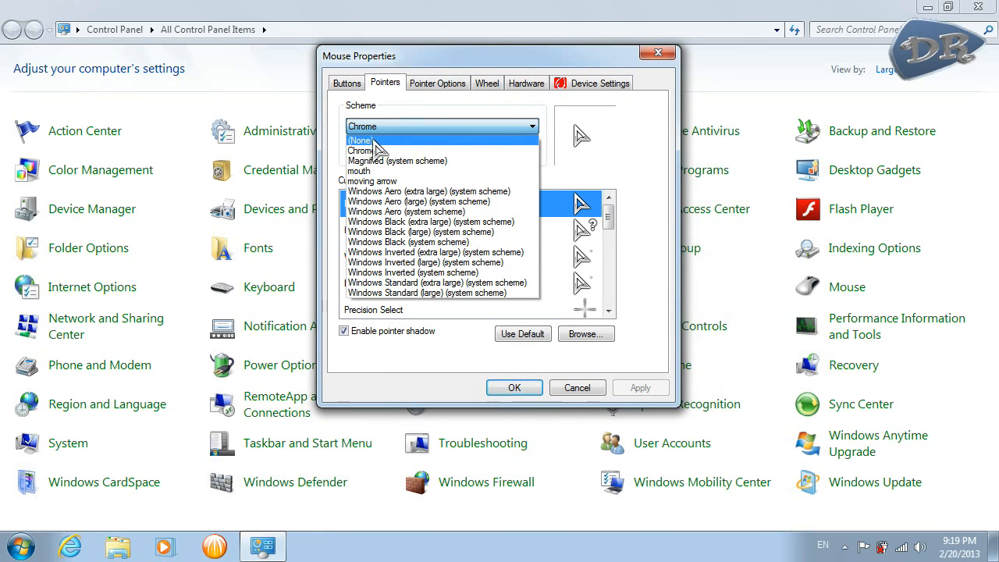
click(361, 141)
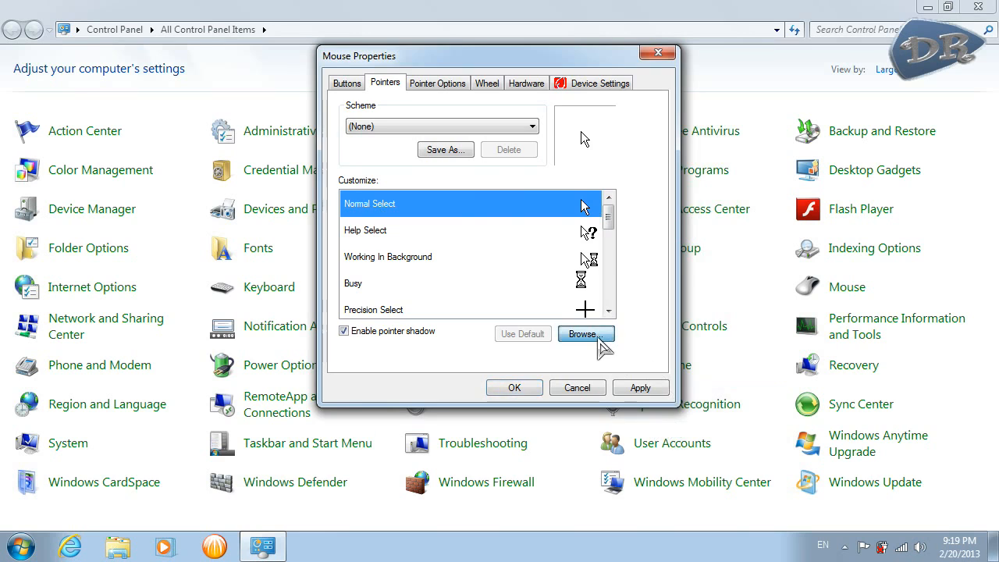
Assign the cur1066 animated cursor to Normal Select
click(586, 334)
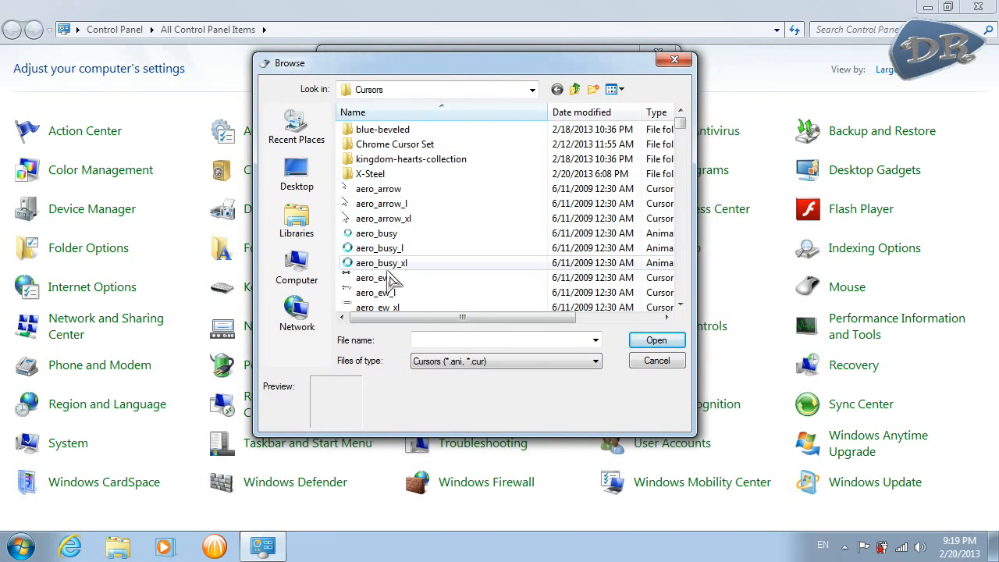
scroll(down, 3)
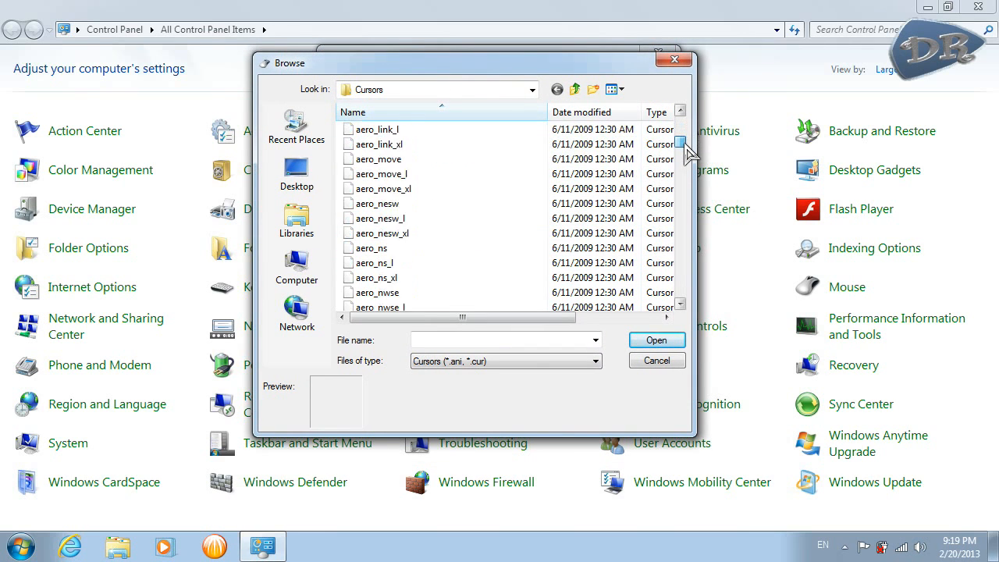
scroll(down, 3)
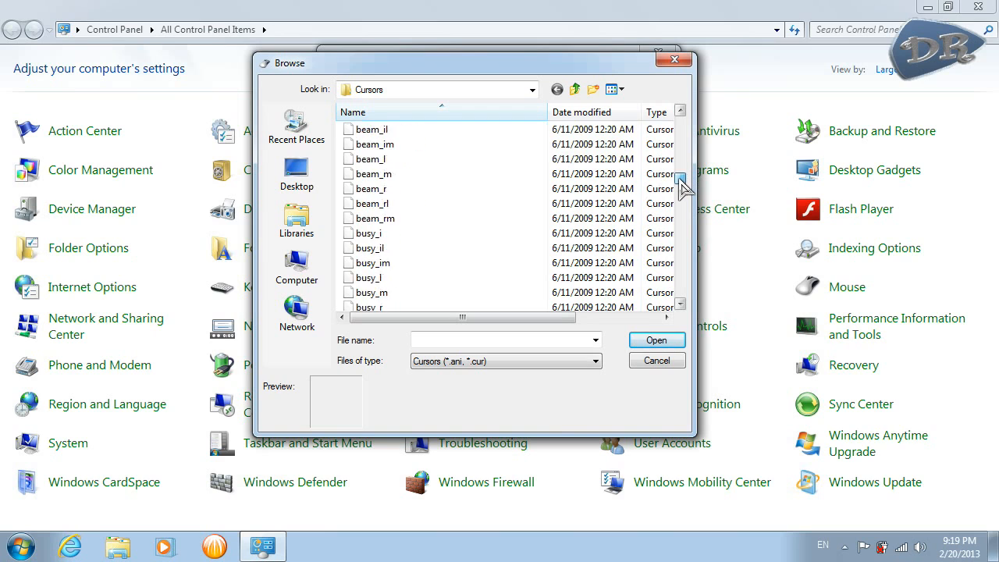
scroll(down, 3)
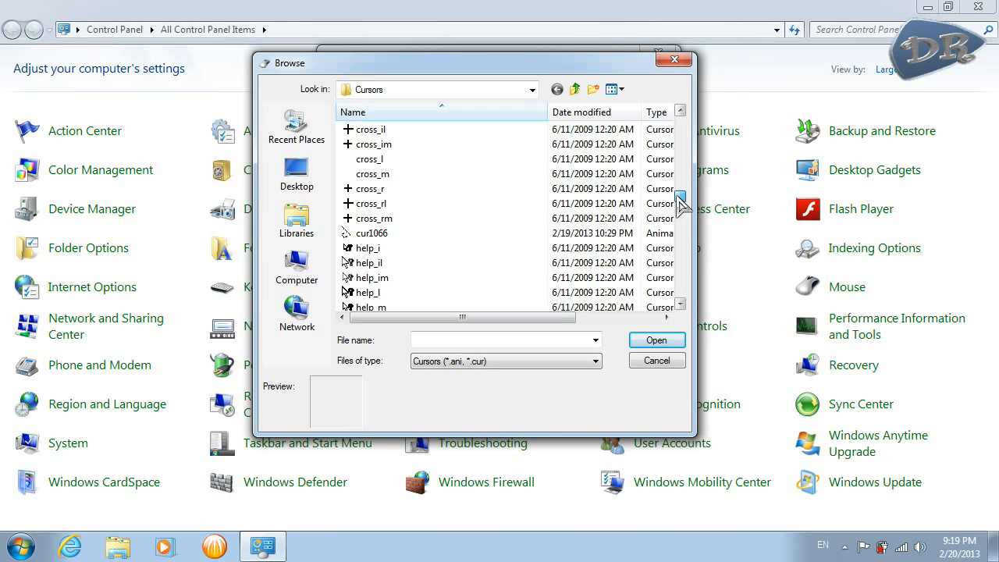
click(370, 233)
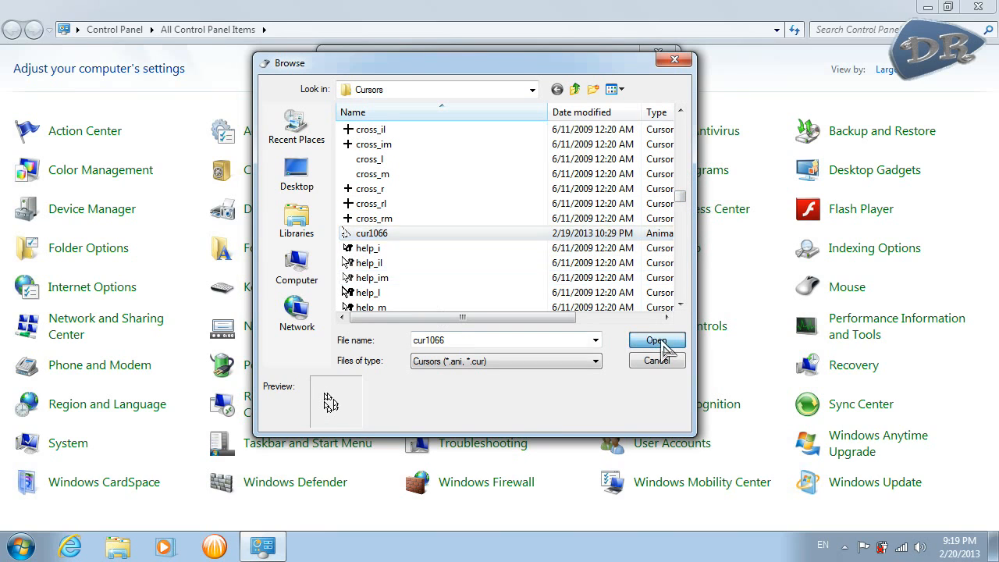
click(657, 341)
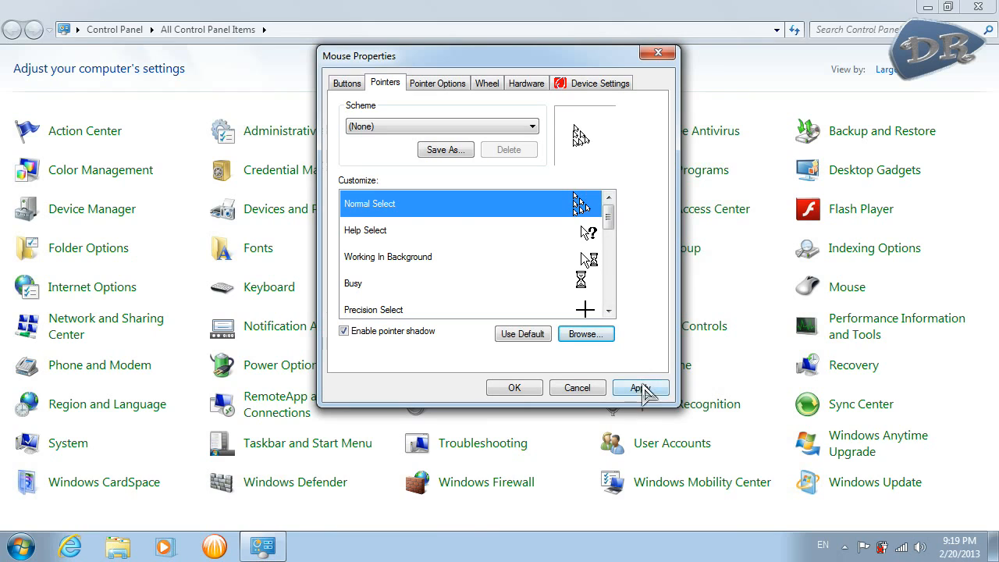
click(640, 387)
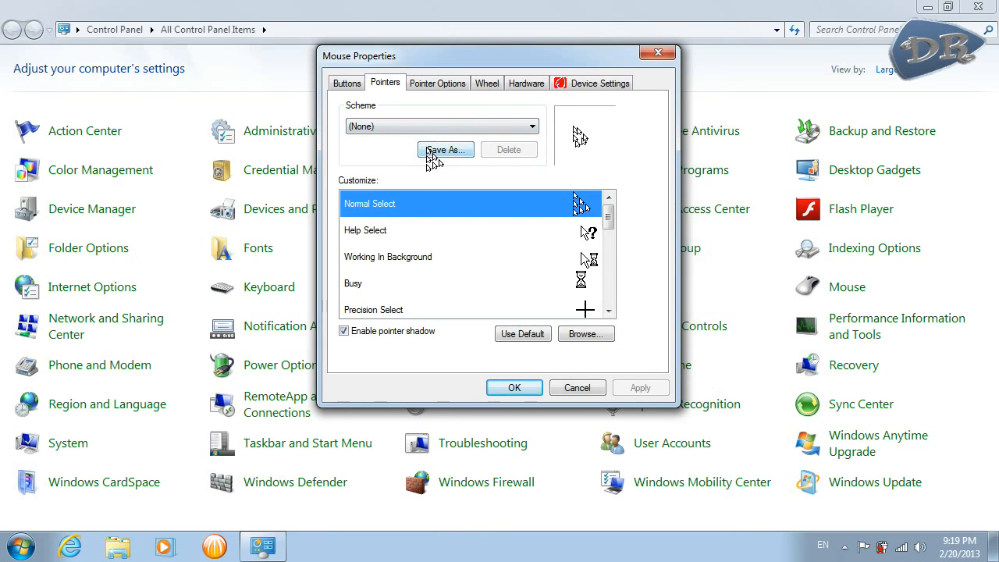
click(445, 149)
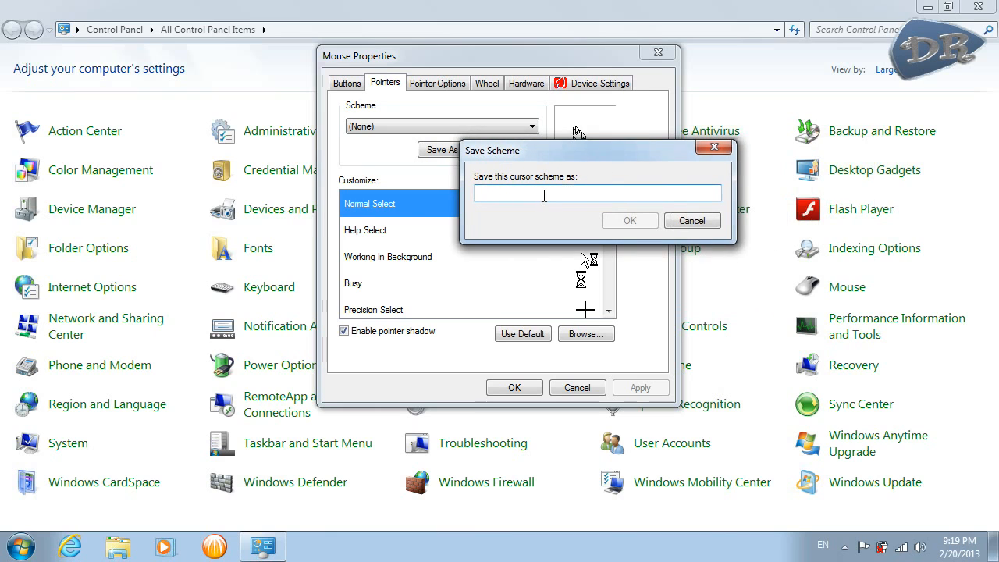
text(drtdty)
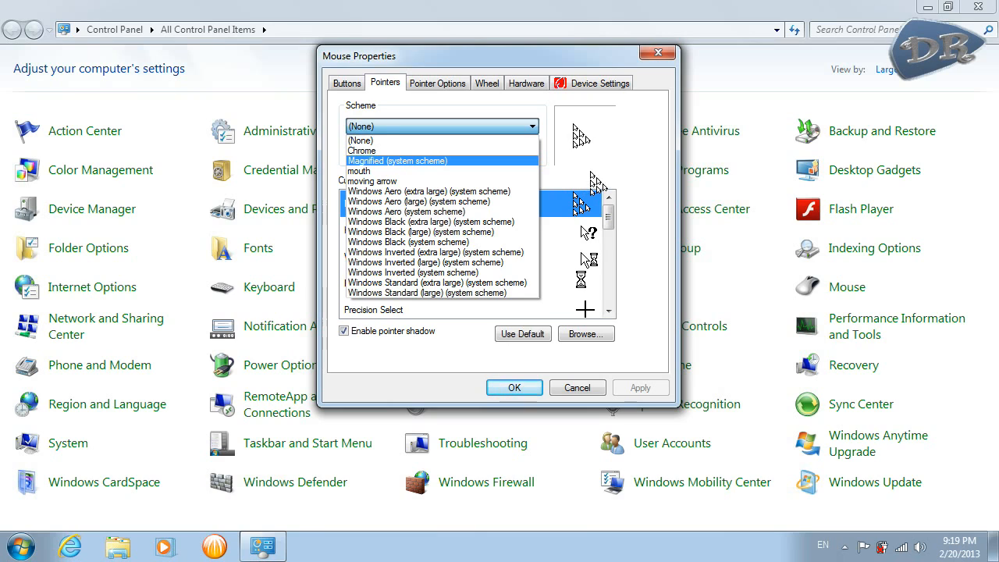
click(360, 139)
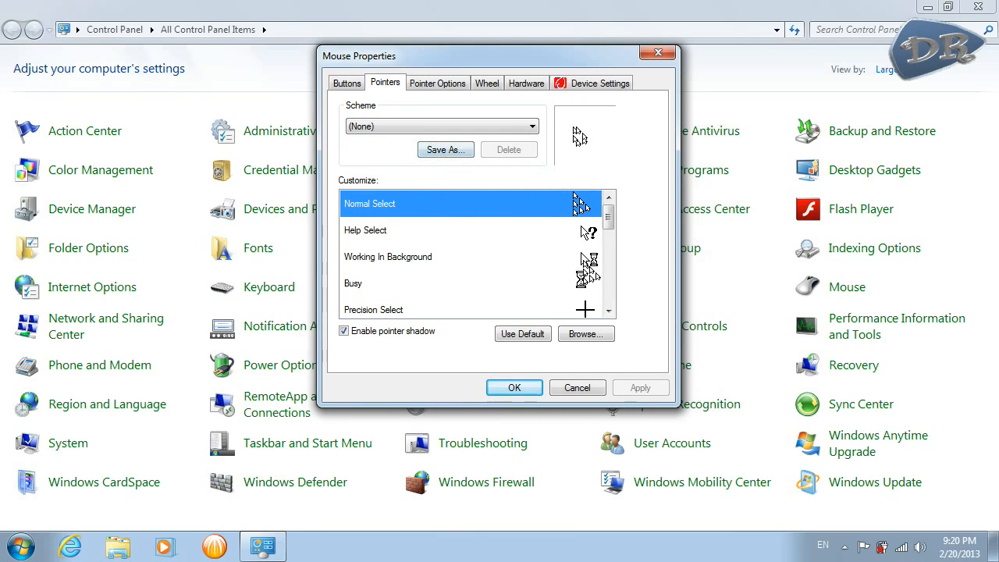
Assign the X-Steel Arrow cursor to Normal Select
click(525, 126)
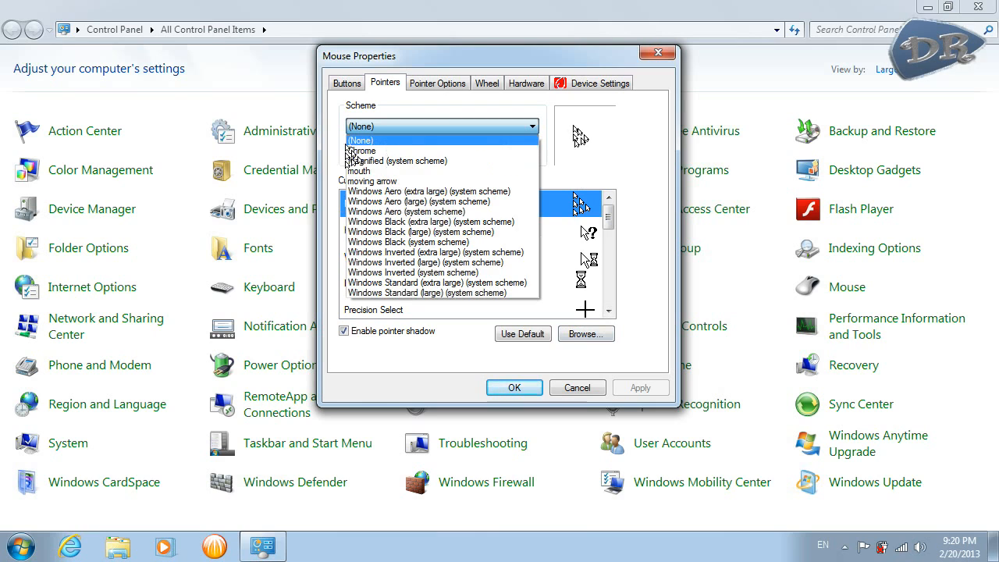
click(377, 140)
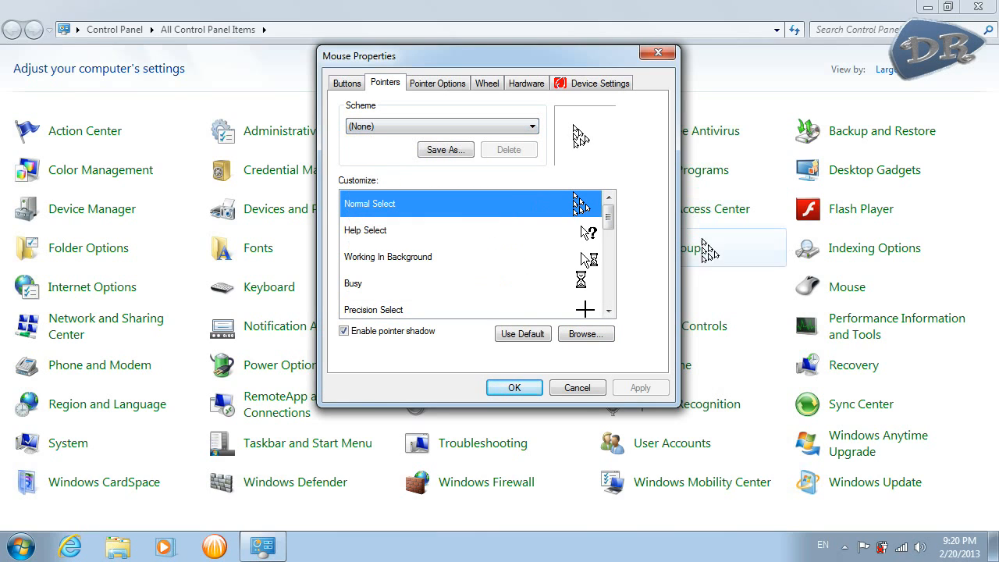
click(585, 333)
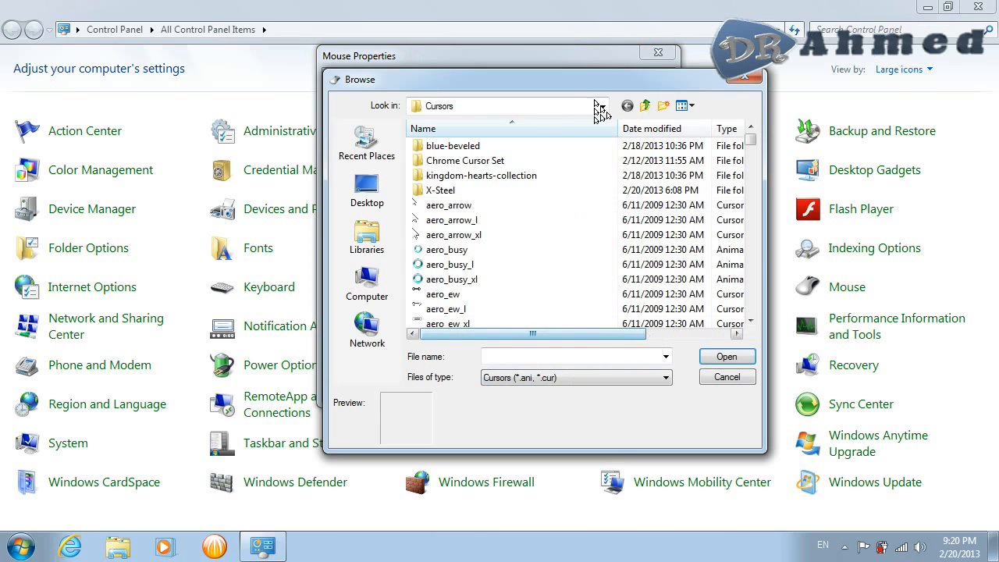
double_click(454, 190)
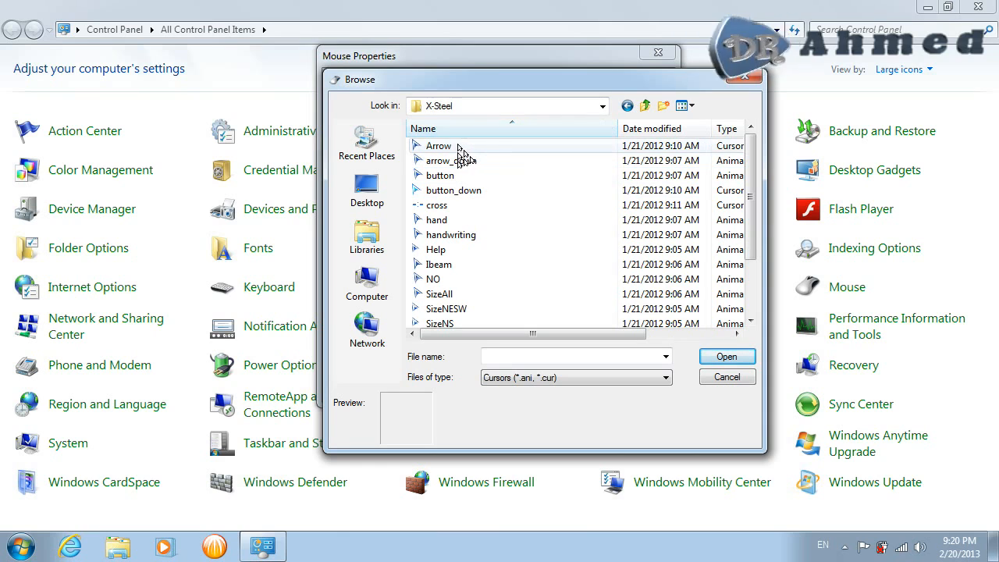
click(438, 145)
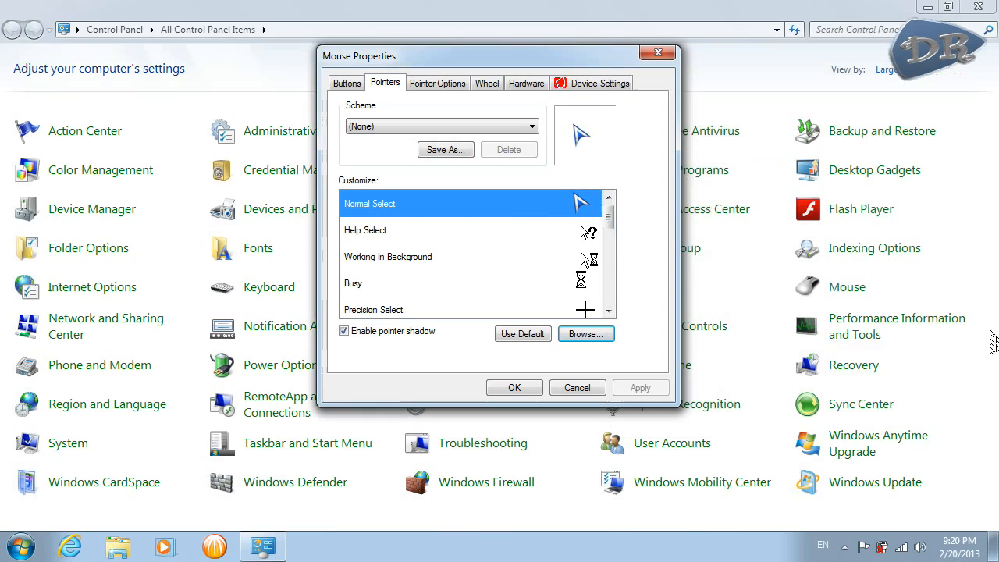
drag(499, 56, 403, 61)
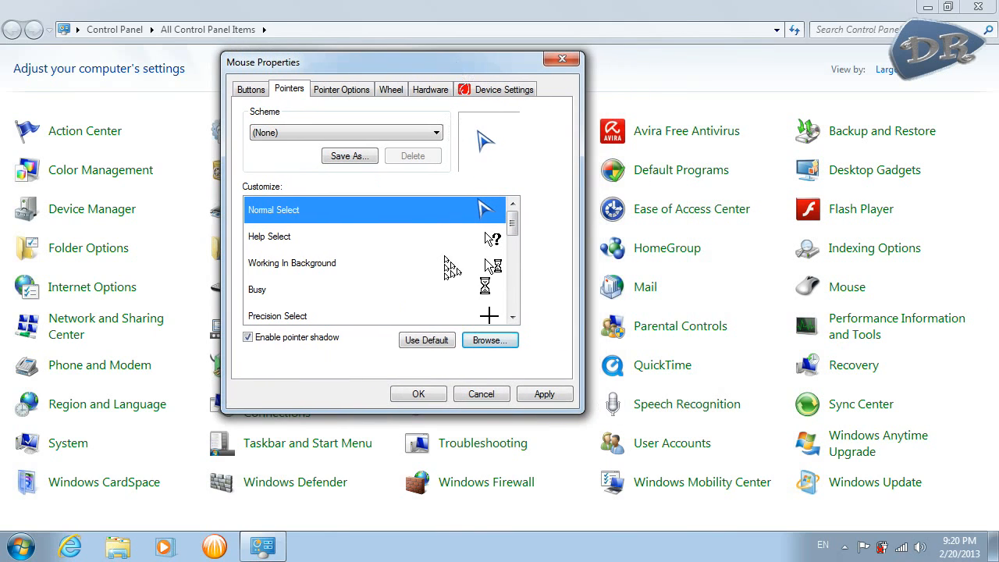
mouse_move(361, 240)
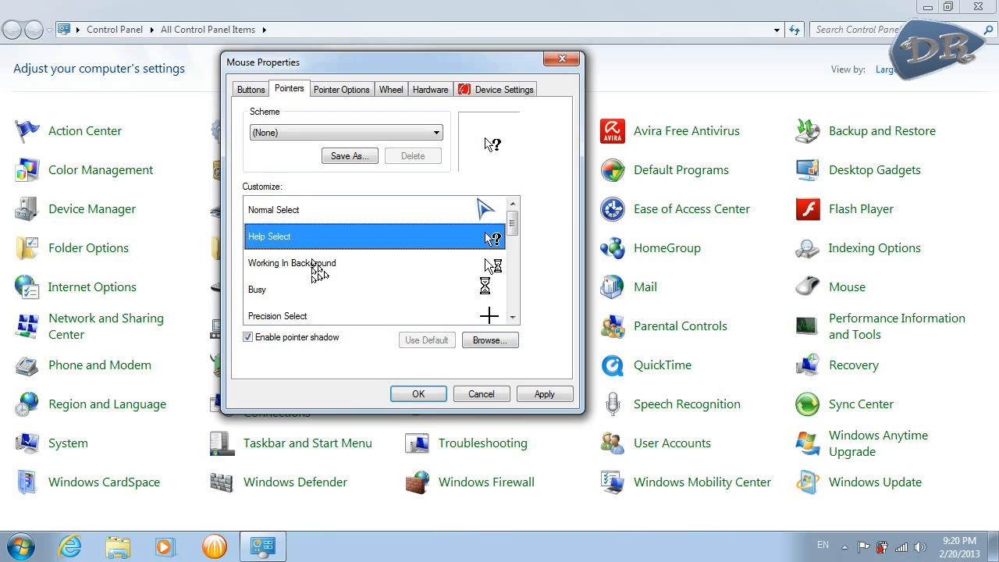
Assign the X-Steel SizeNWSE cursor file to the Busy pointer
click(281, 289)
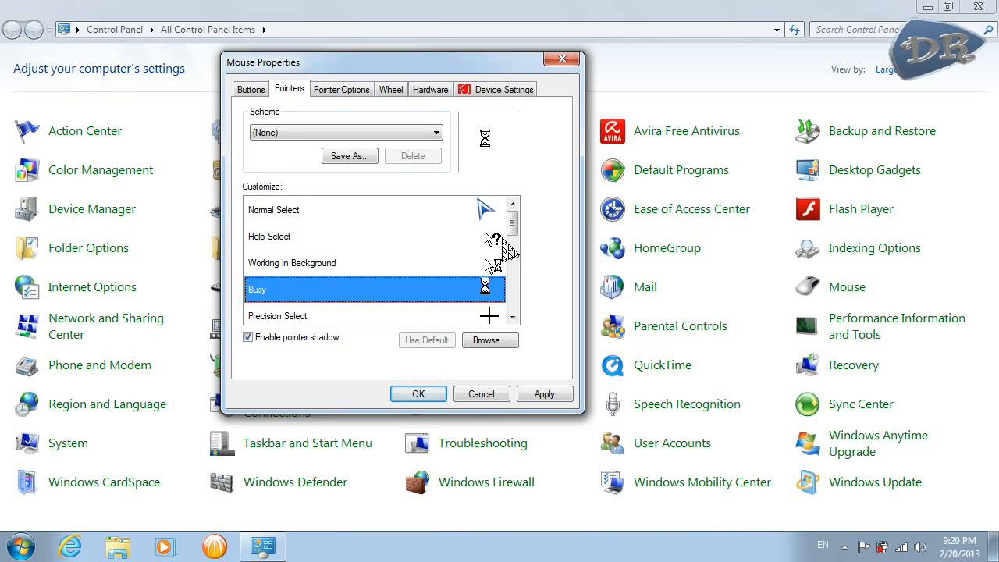
mouse_move(414, 257)
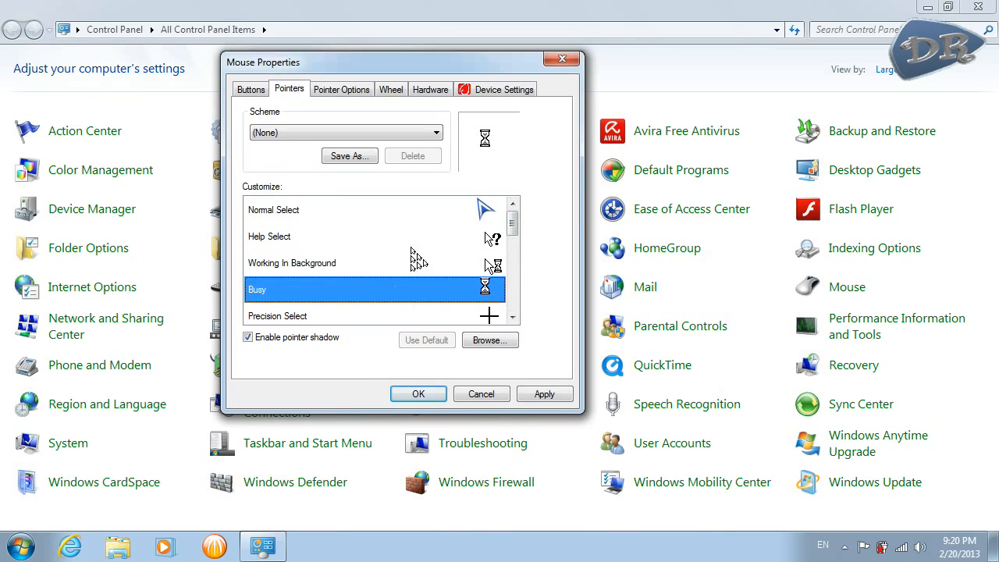
click(489, 340)
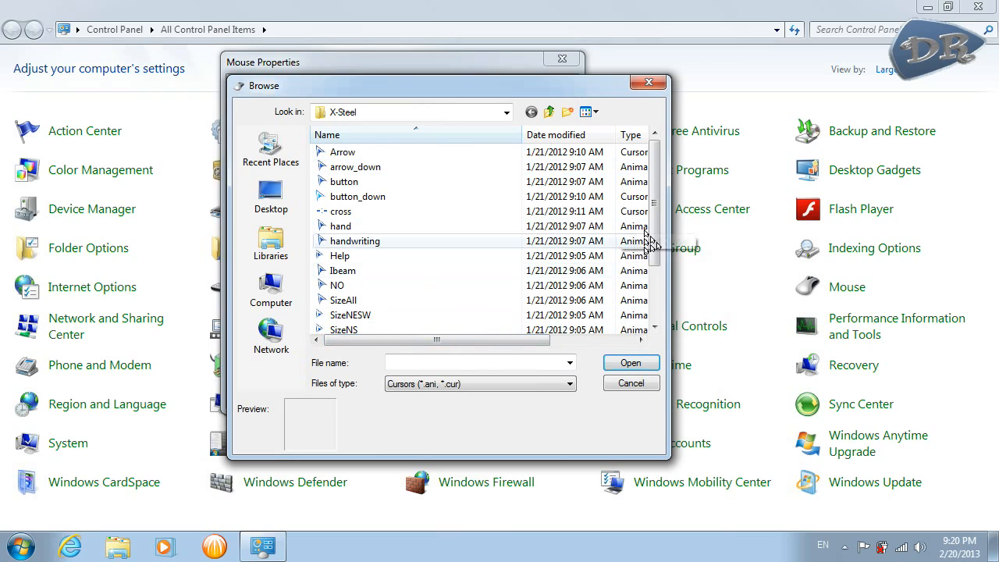
scroll(down, 3)
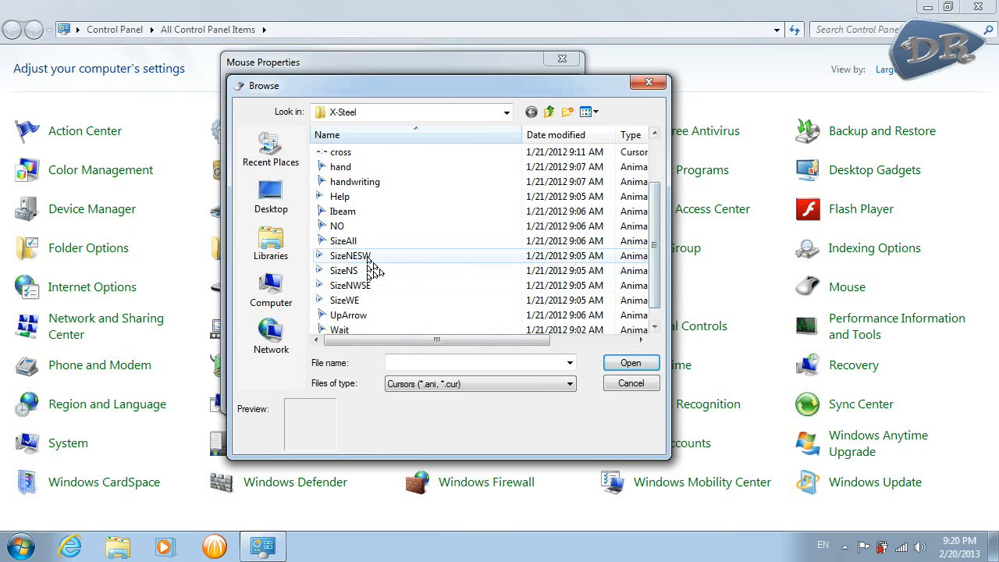
click(343, 240)
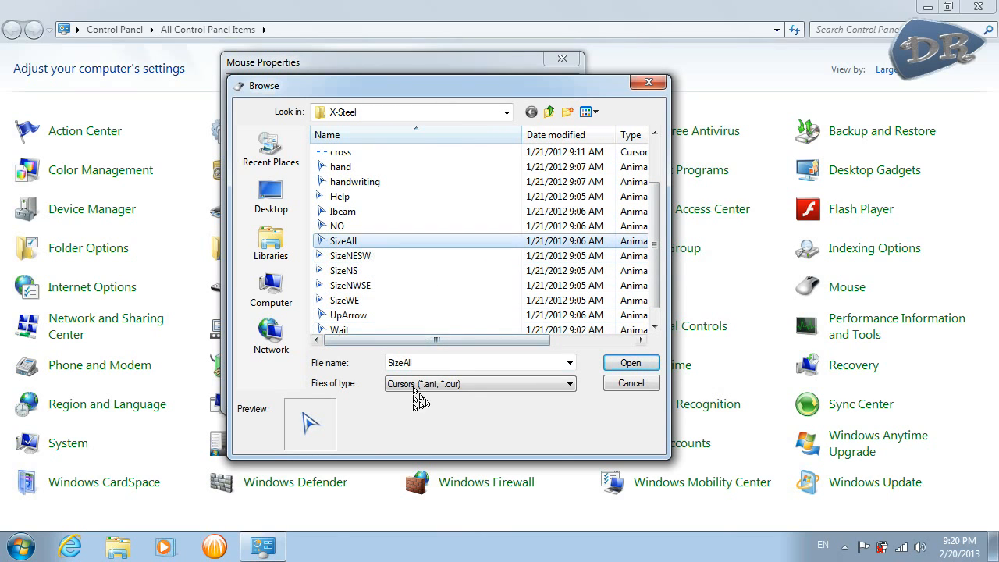
mouse_move(335, 431)
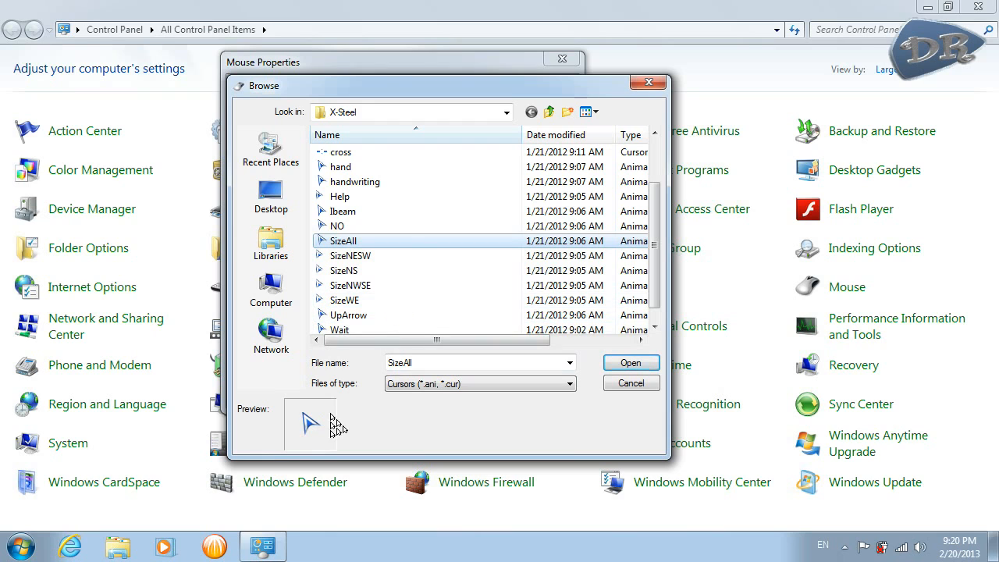
click(350, 285)
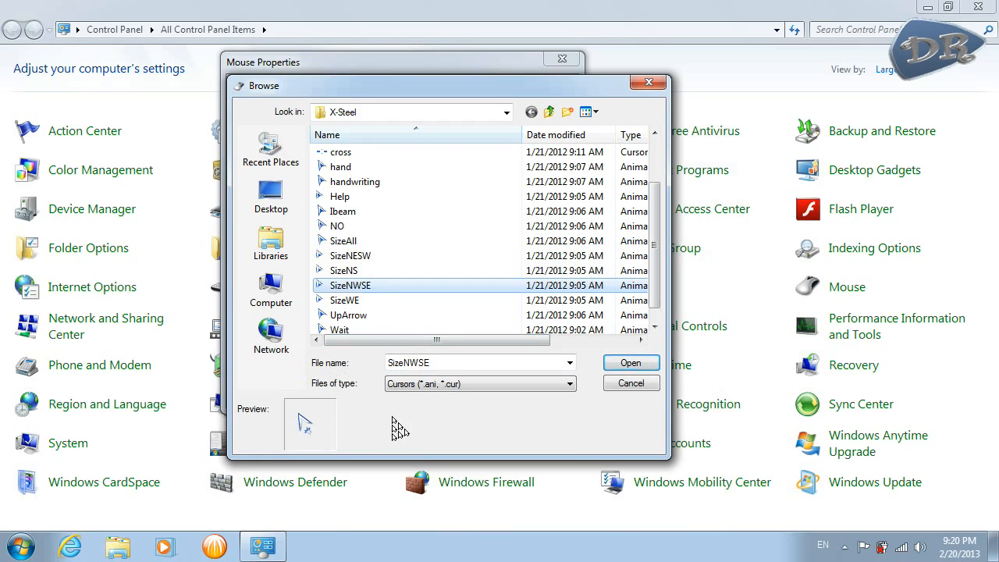
click(630, 362)
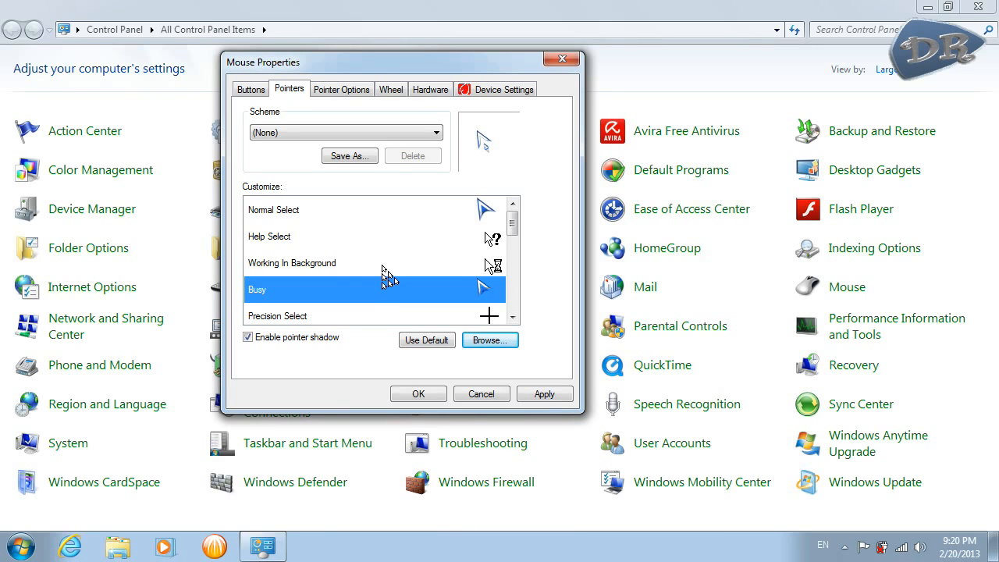
Select Working In Background, cancel saving a scheme, and apply the pointer changes
click(292, 262)
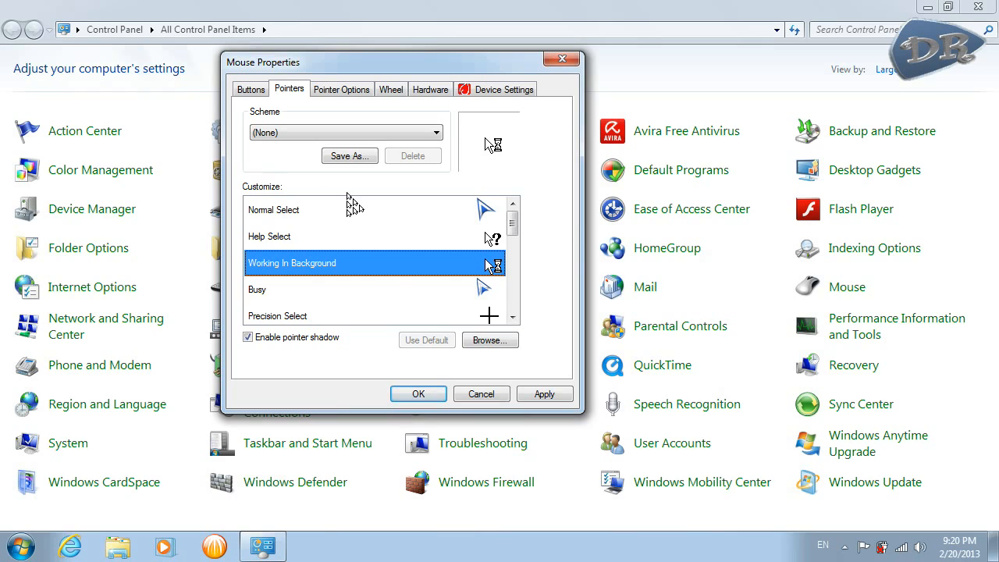
mouse_move(394, 191)
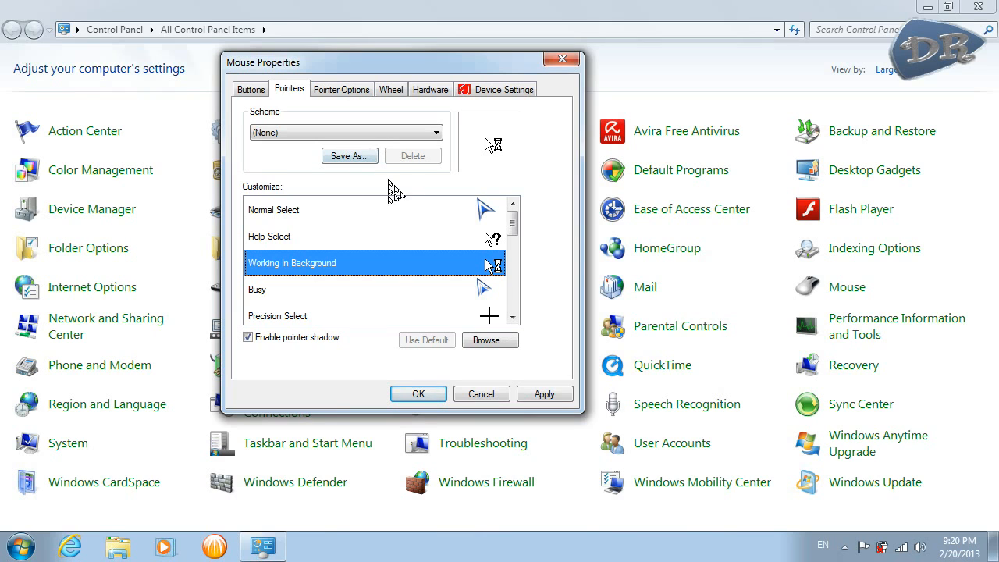
click(349, 156)
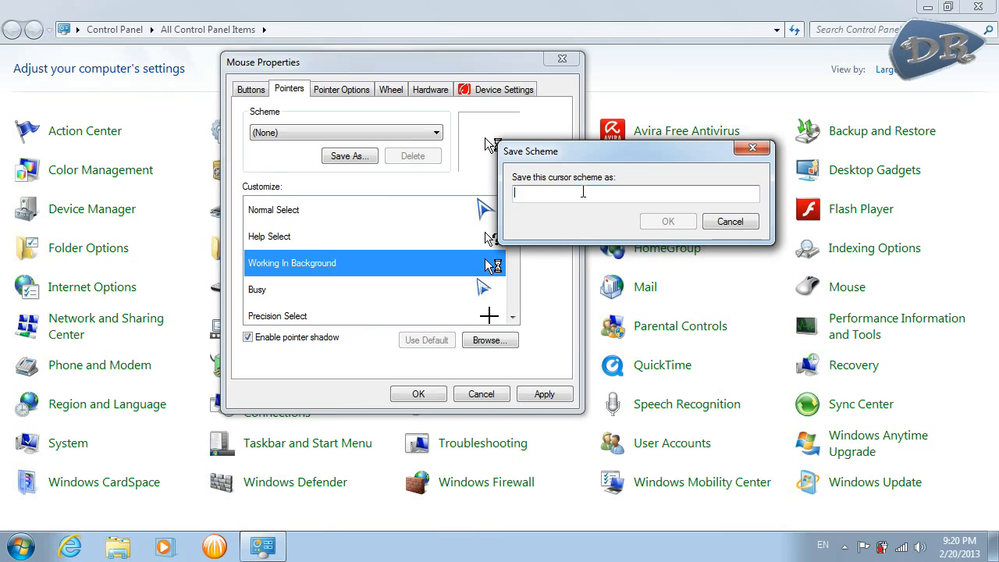
mouse_move(780, 211)
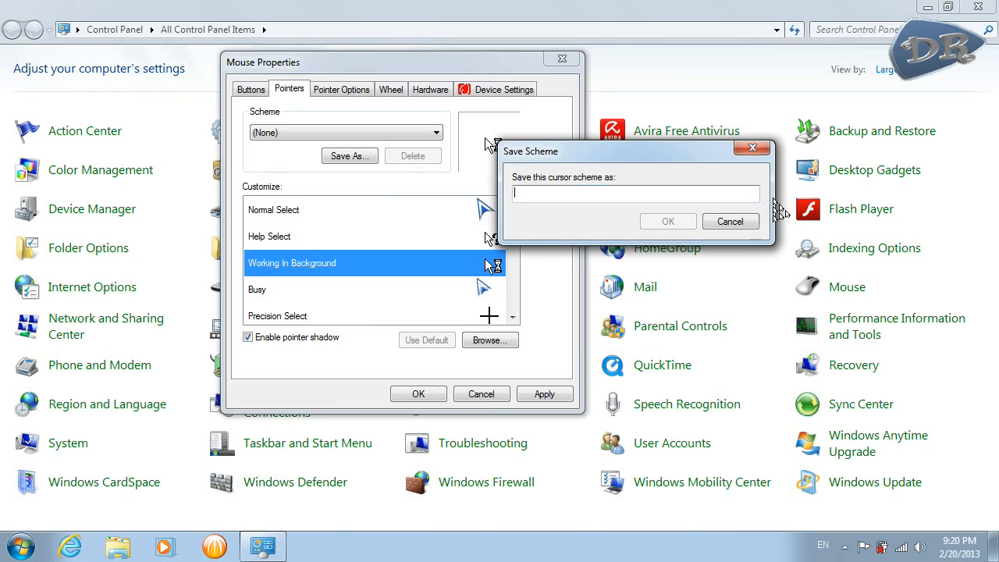
click(730, 221)
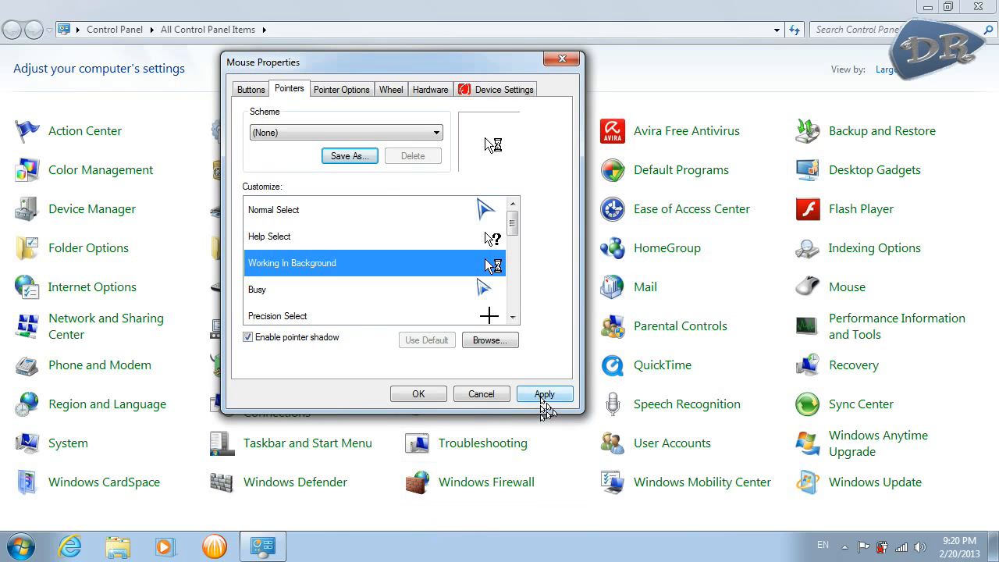
click(544, 393)
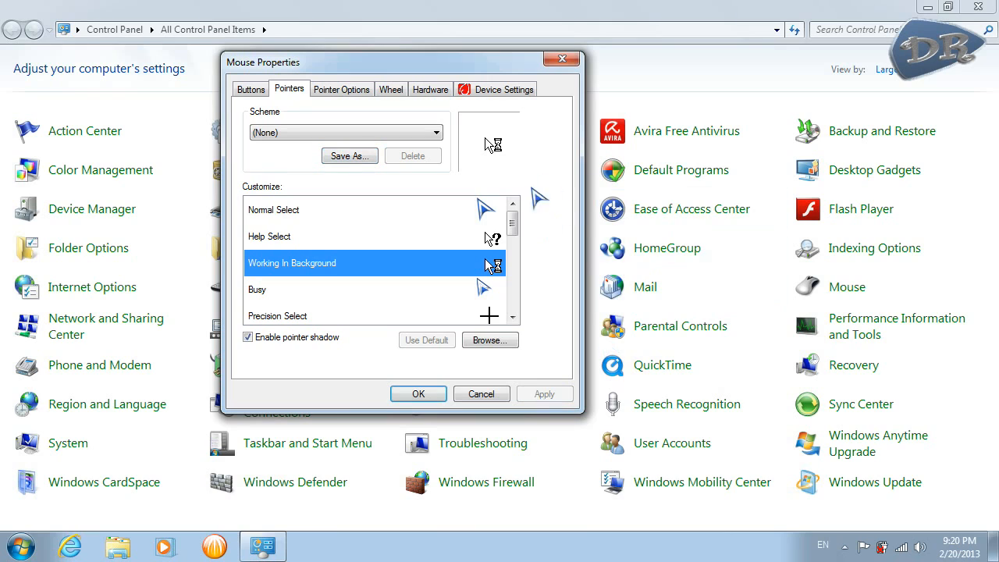